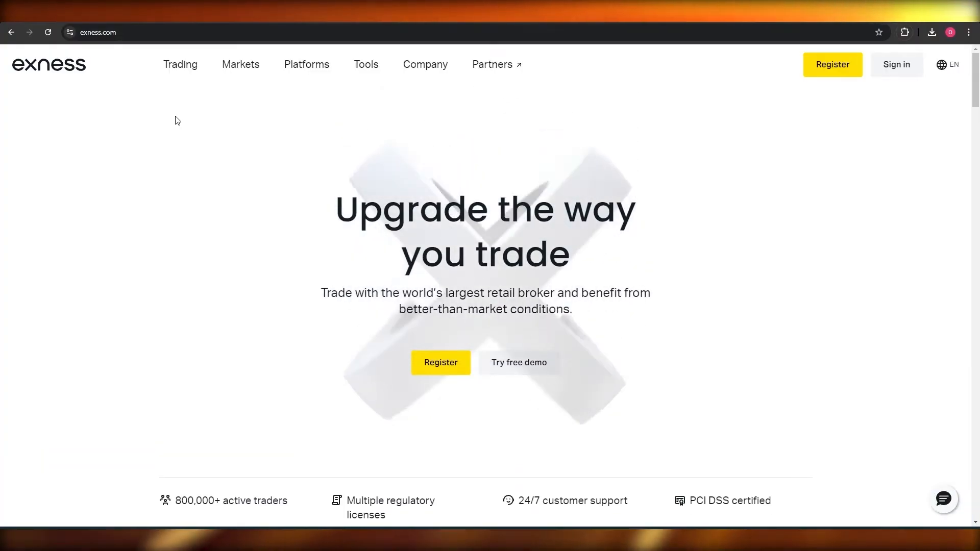
mouse_move(763, 95)
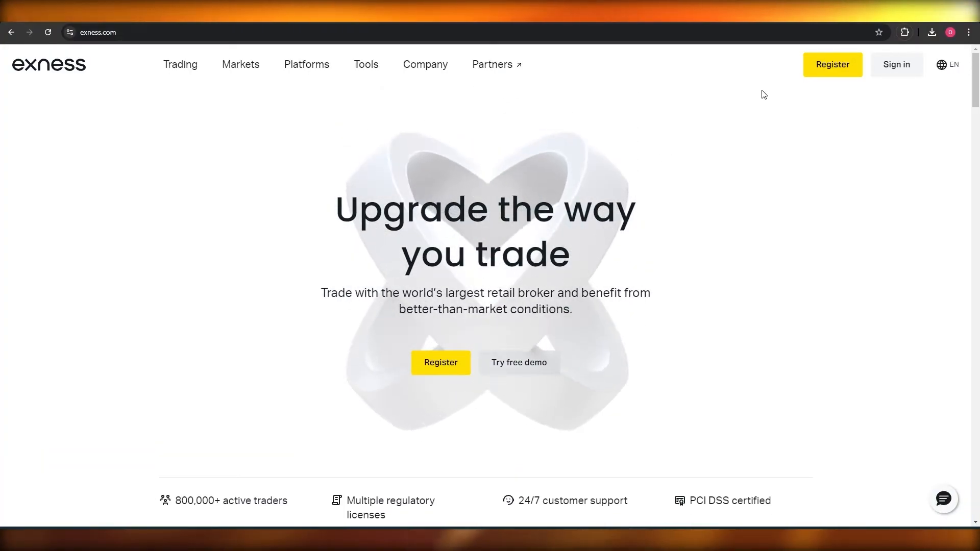
Open the new-account form with its country, email and password fields from the homepage Register button
click(832, 65)
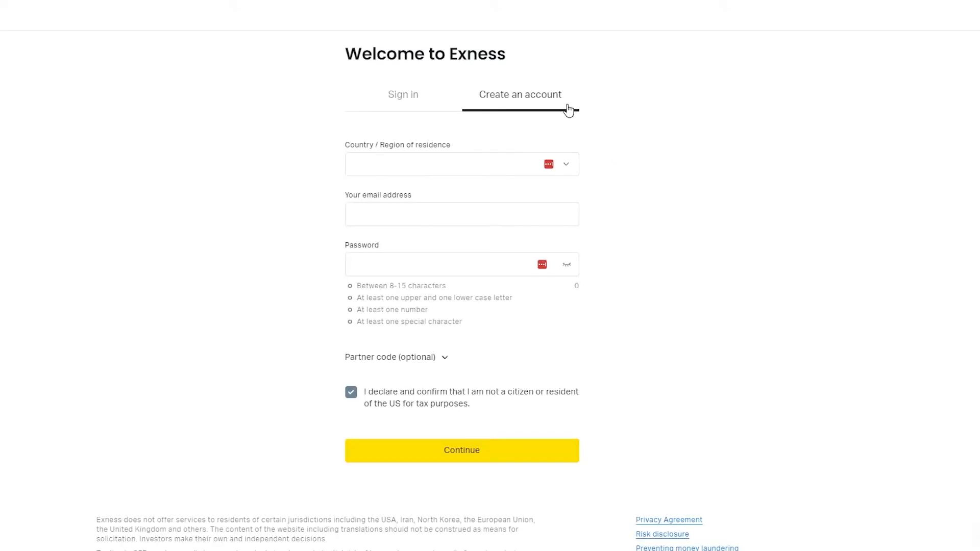
Open the Country / Region of residence dropdown and scroll through the country list
click(462, 164)
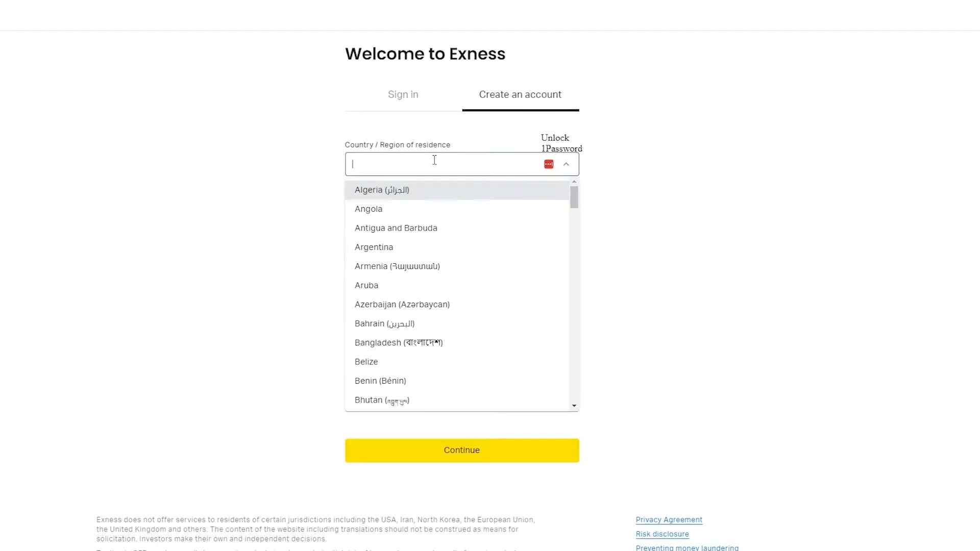
scroll(down, 3)
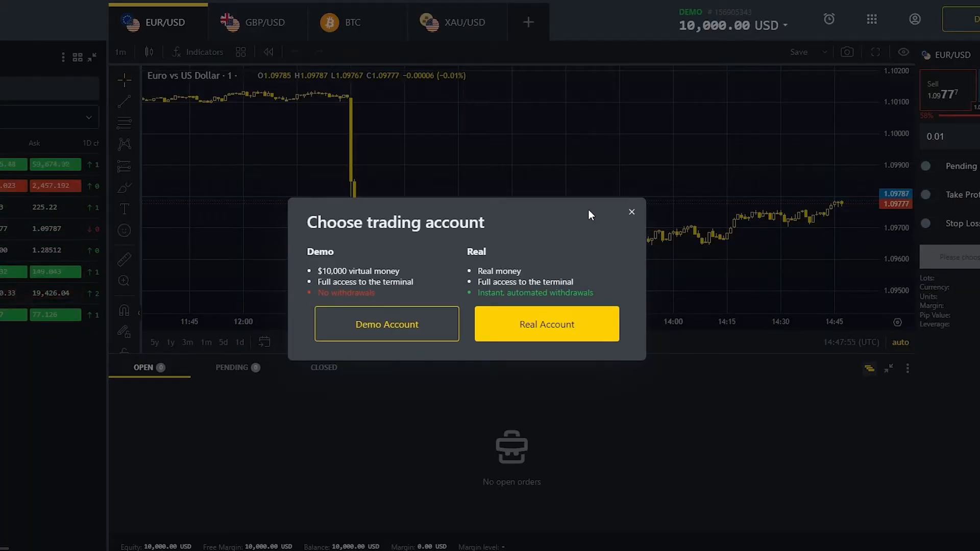
mouse_move(394, 295)
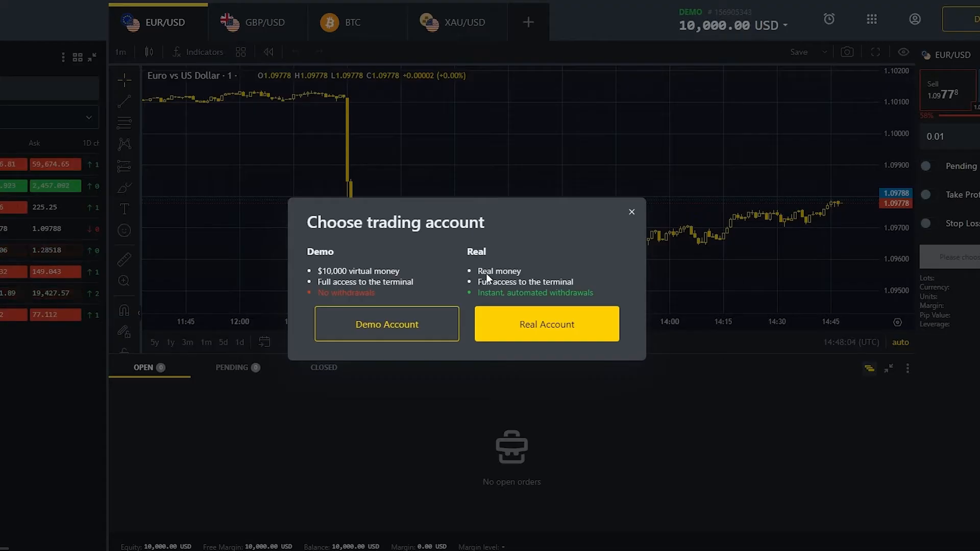
mouse_move(534, 292)
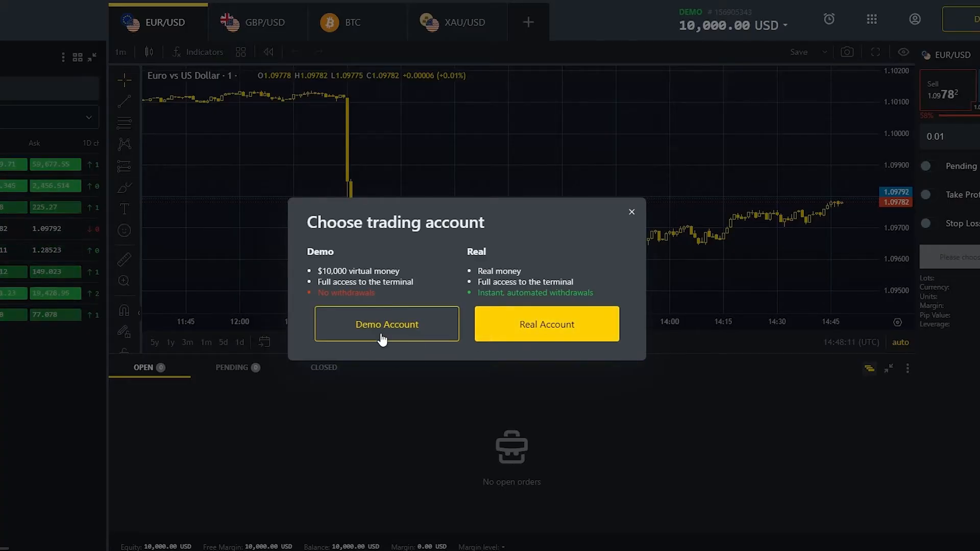
Continue with the demo account and switch the terminal chart from GBP/USD to BTC/USD
click(386, 324)
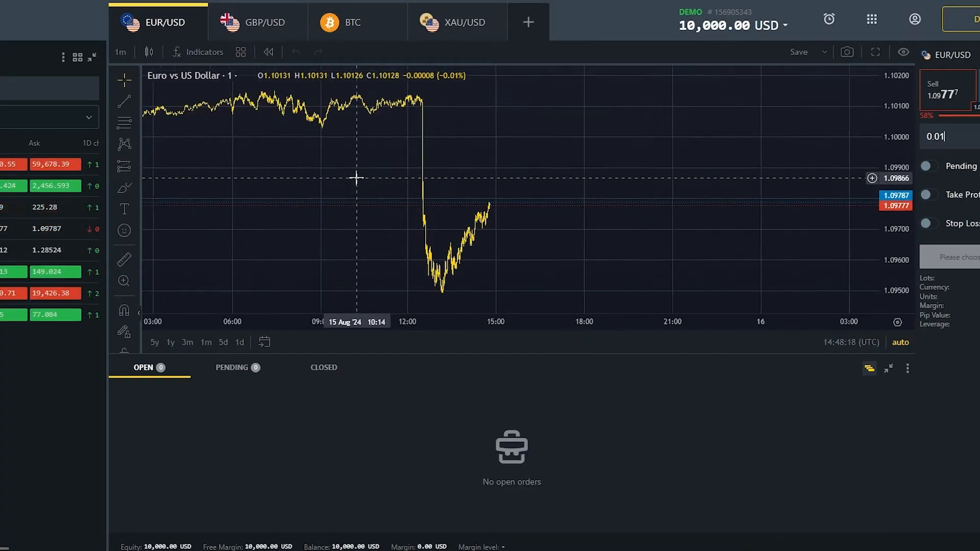
click(256, 22)
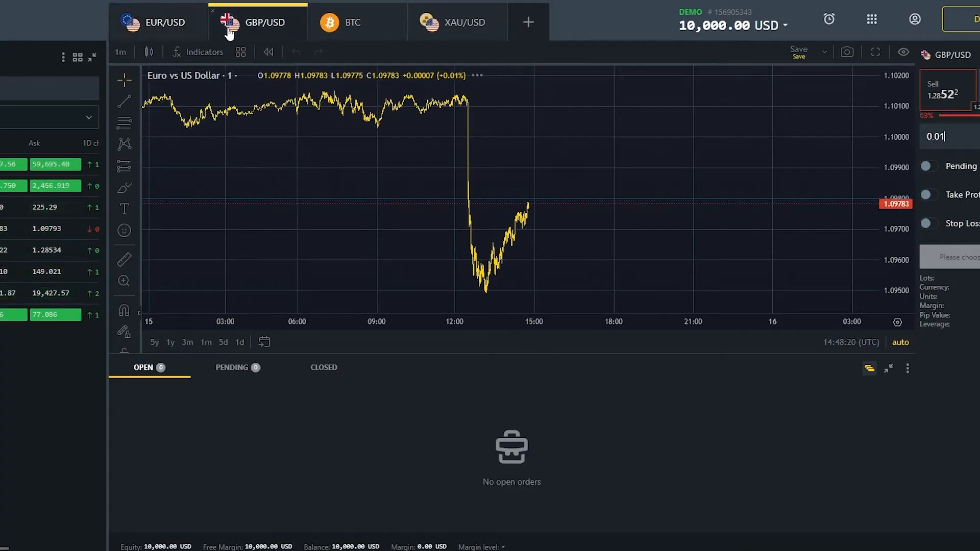
click(259, 22)
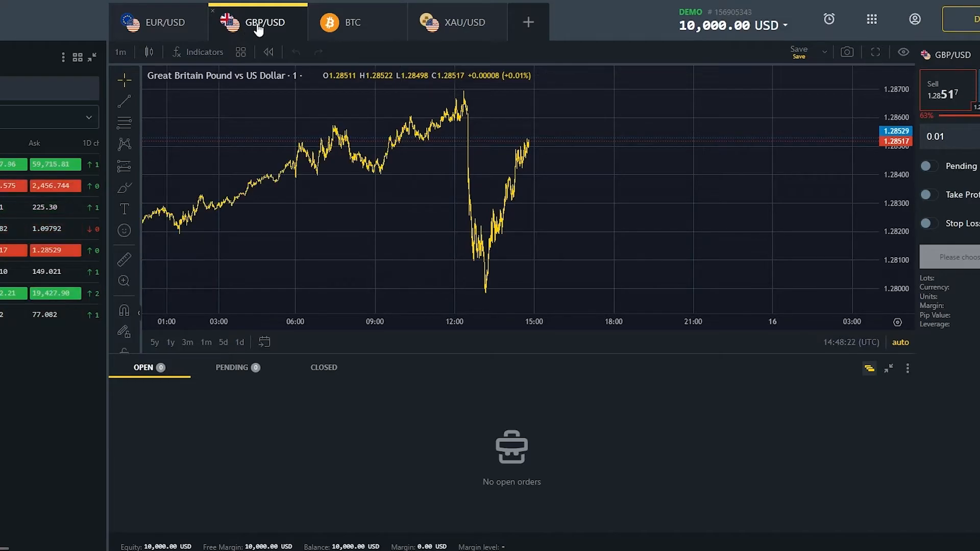
click(351, 22)
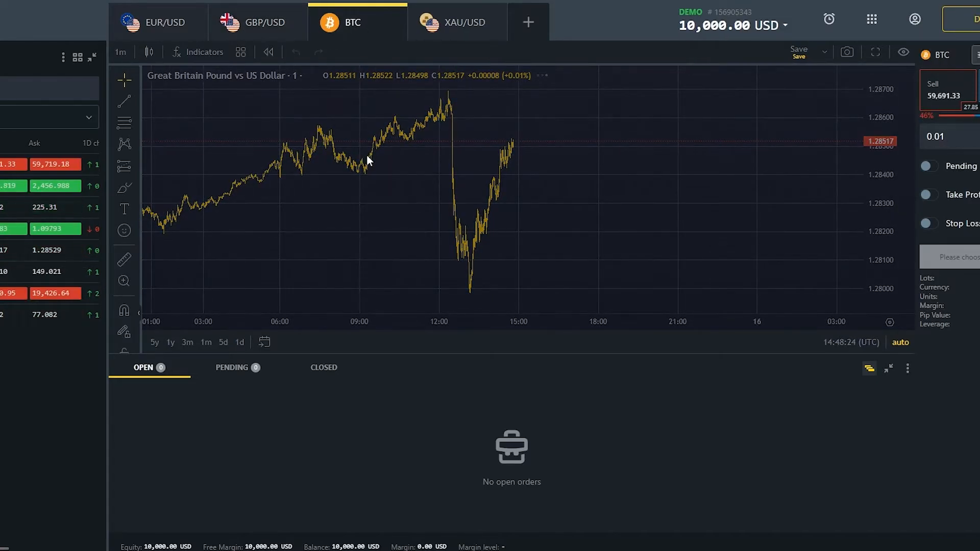
click(352, 22)
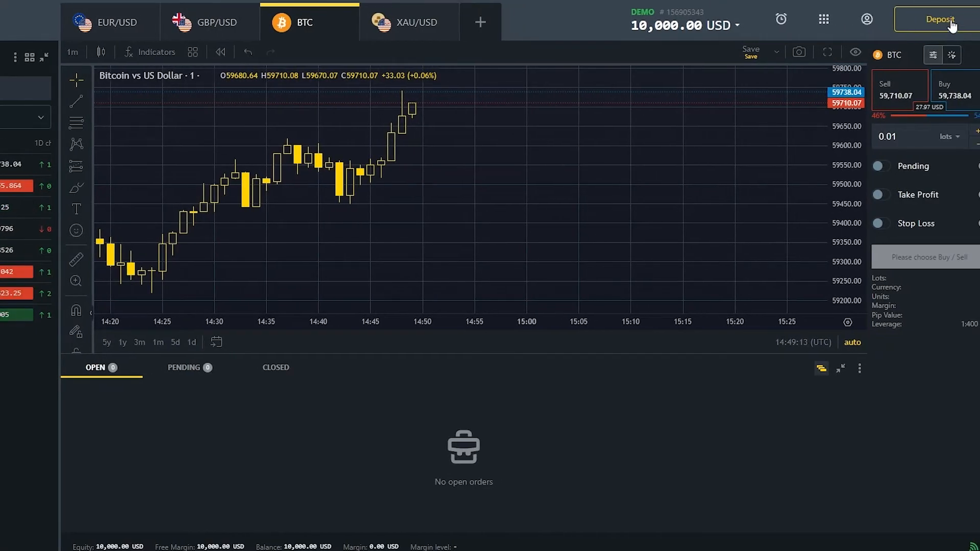
Choose Deposit on real account to reach the Standard, Pro, Raw spread and Zero choices
click(938, 19)
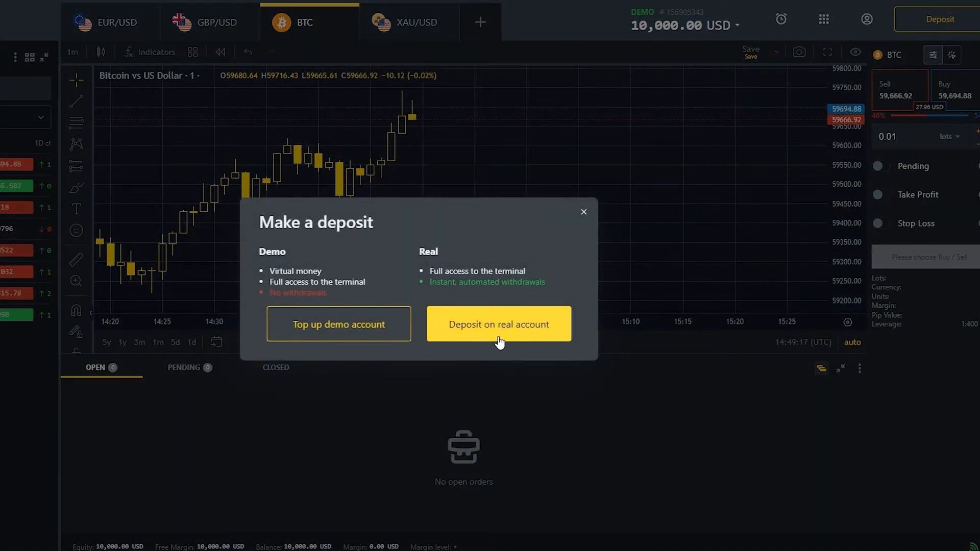
click(499, 324)
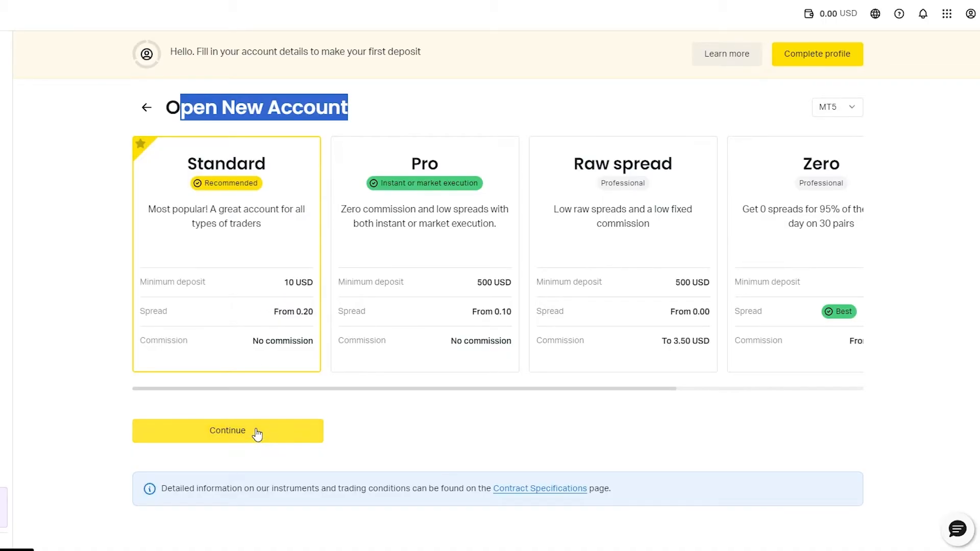
mouse_move(302, 373)
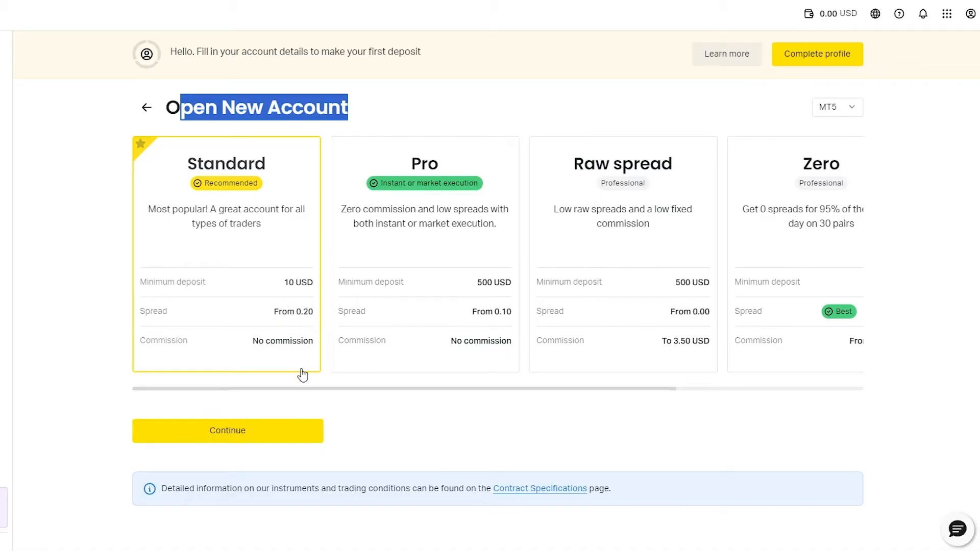
Continue with the Standard card to open the leverage, currency, nickname and password form
click(228, 430)
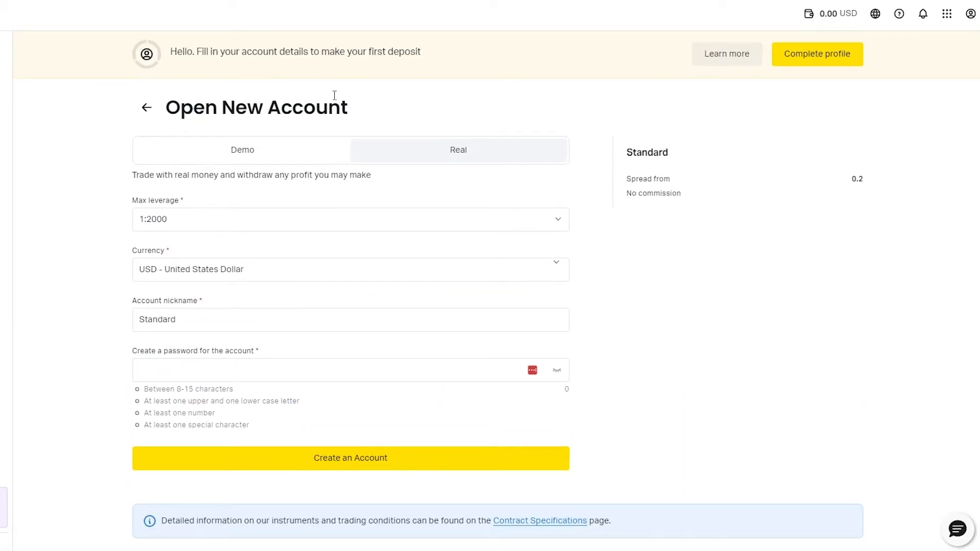
drag(238, 51, 422, 51)
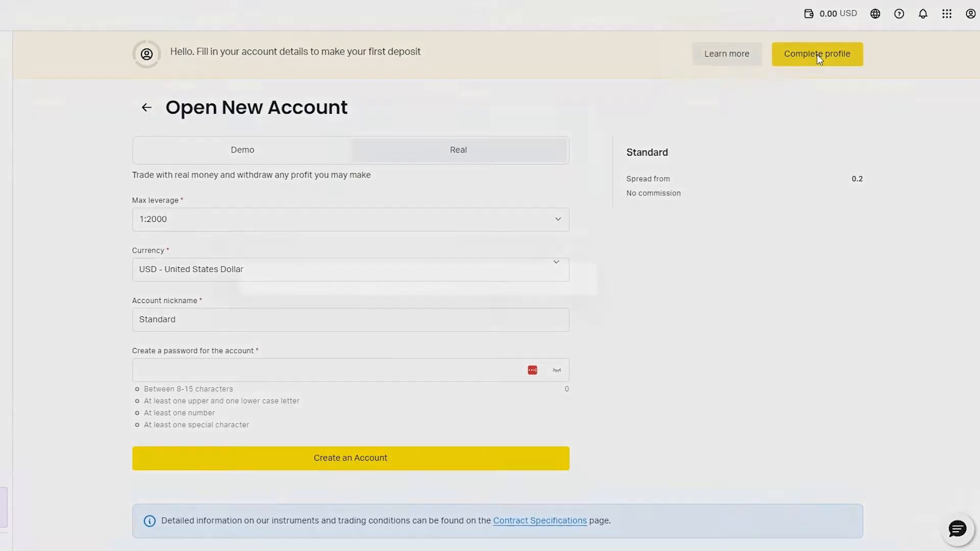
Go through Complete profile and Get started now to confirm the email address
click(817, 53)
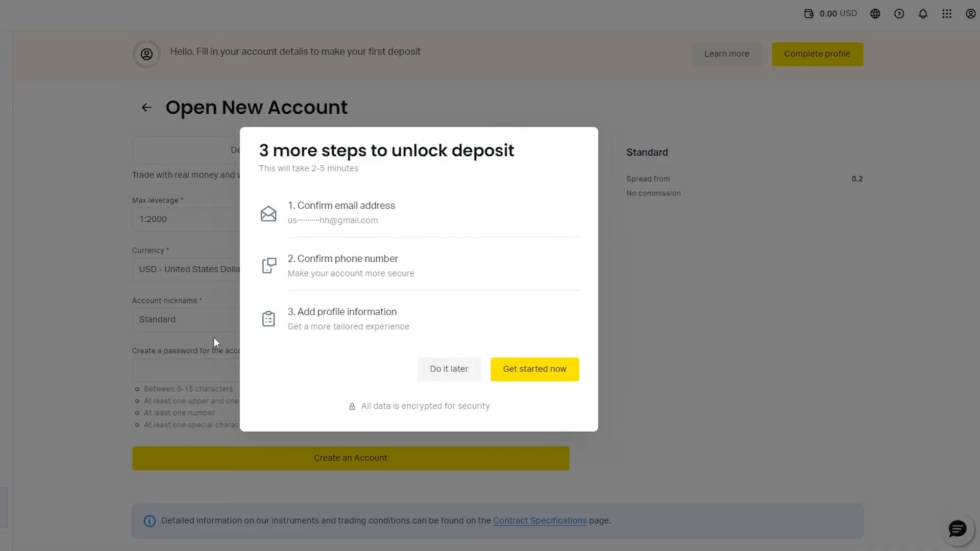
click(534, 369)
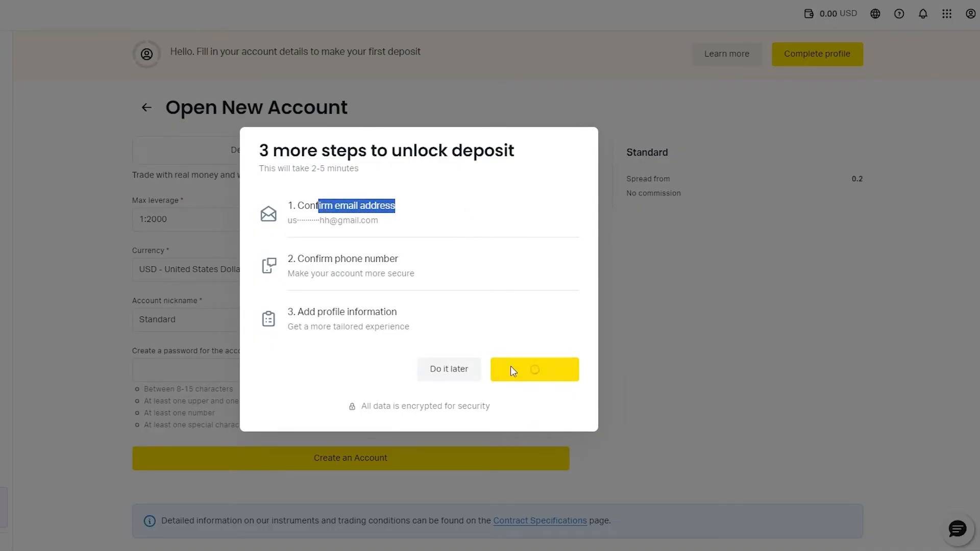
click(534, 369)
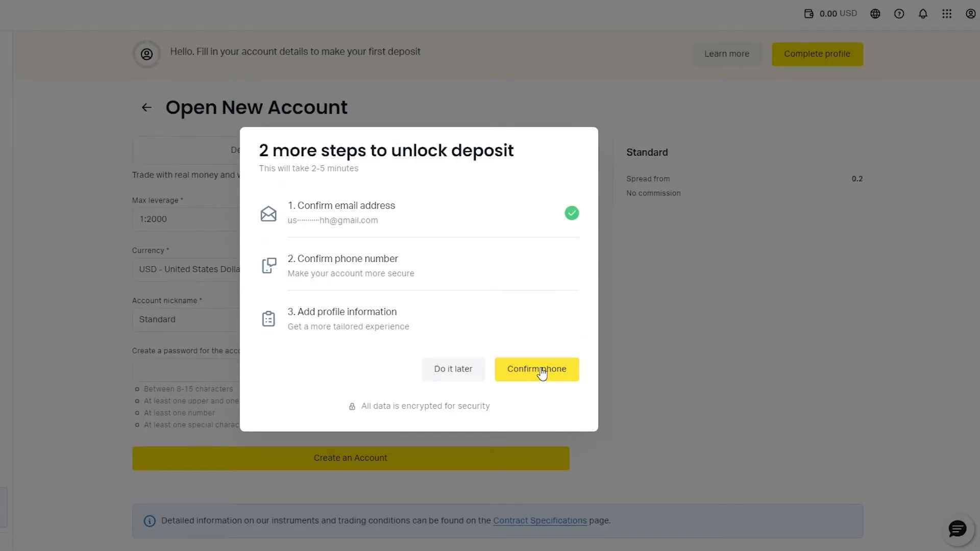
Give employment/business proceeds as income source and $0 - $20,000 as total wealth
click(536, 369)
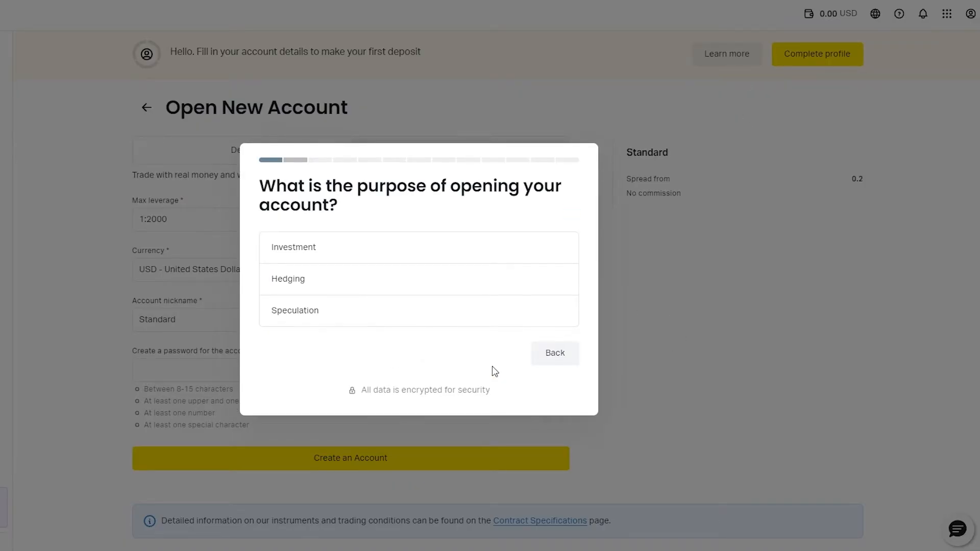
mouse_move(280, 186)
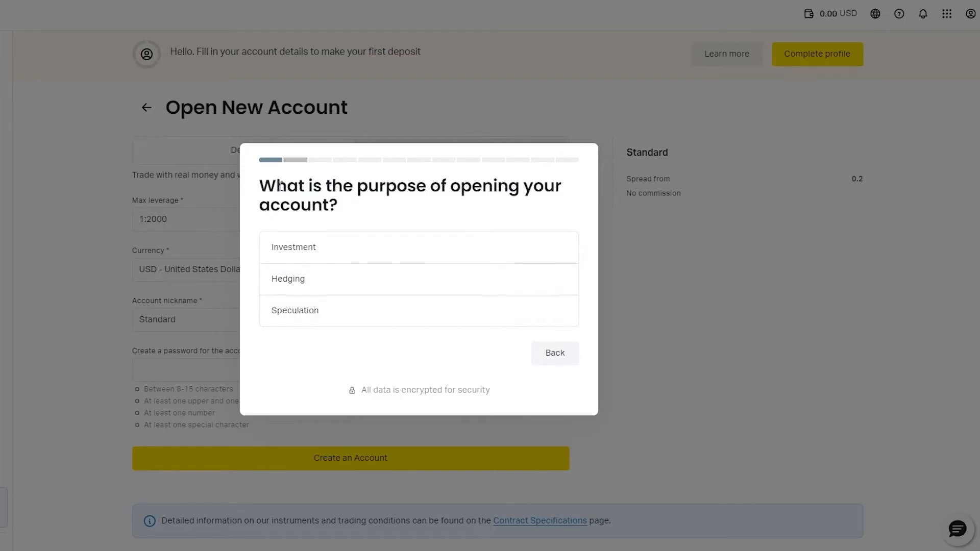
drag(262, 186, 338, 205)
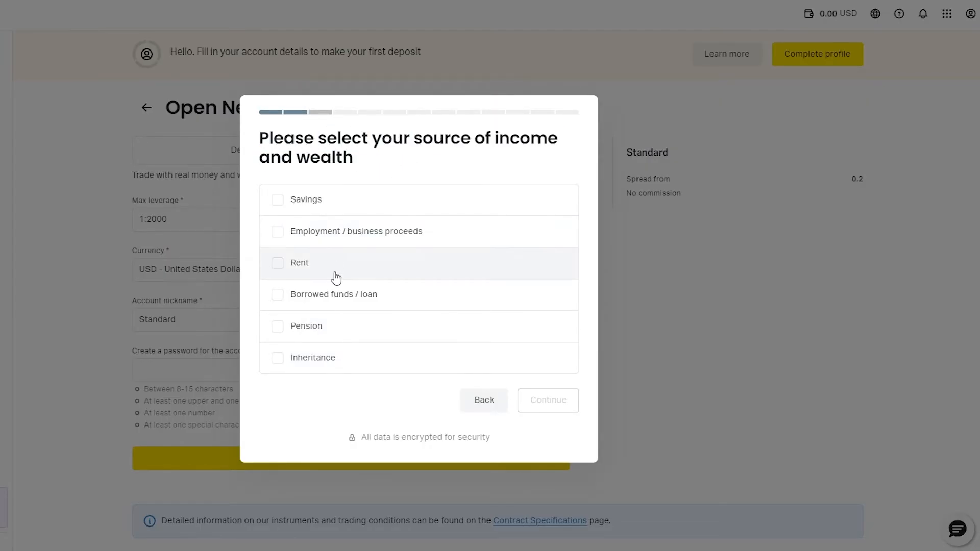
click(277, 231)
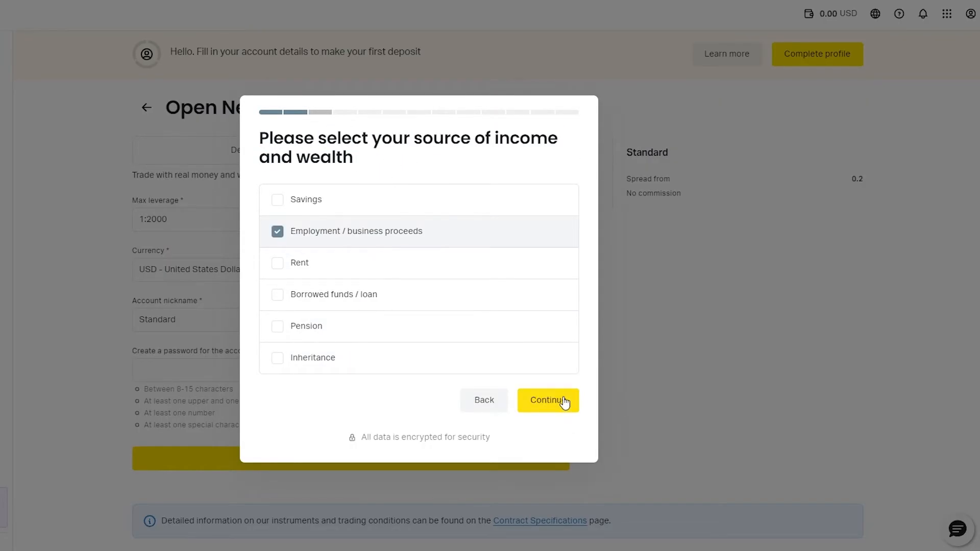
click(547, 400)
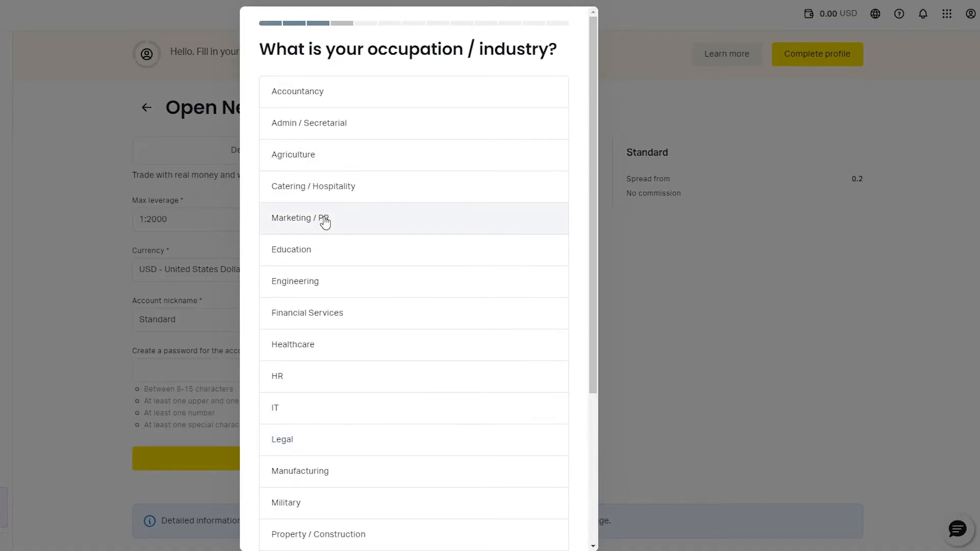
mouse_move(315, 345)
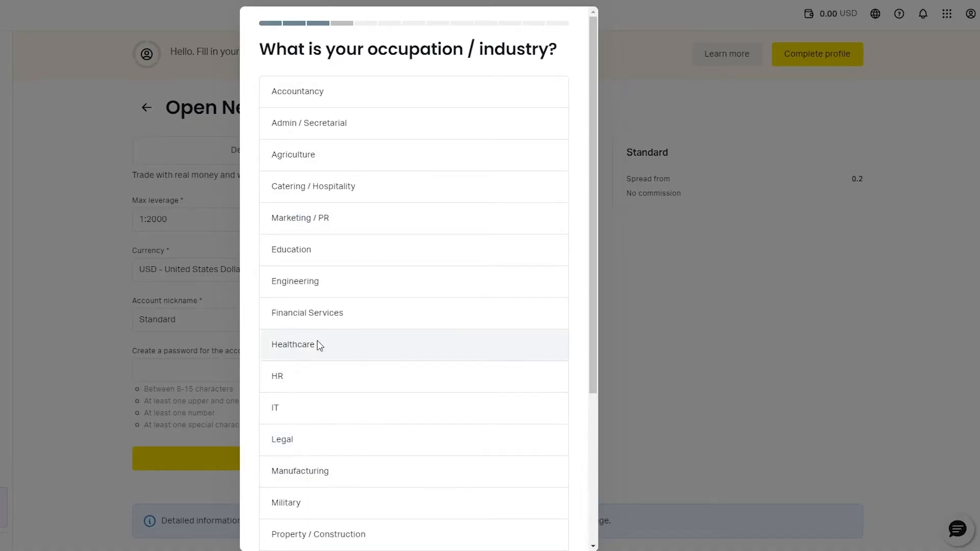
scroll(down, 3)
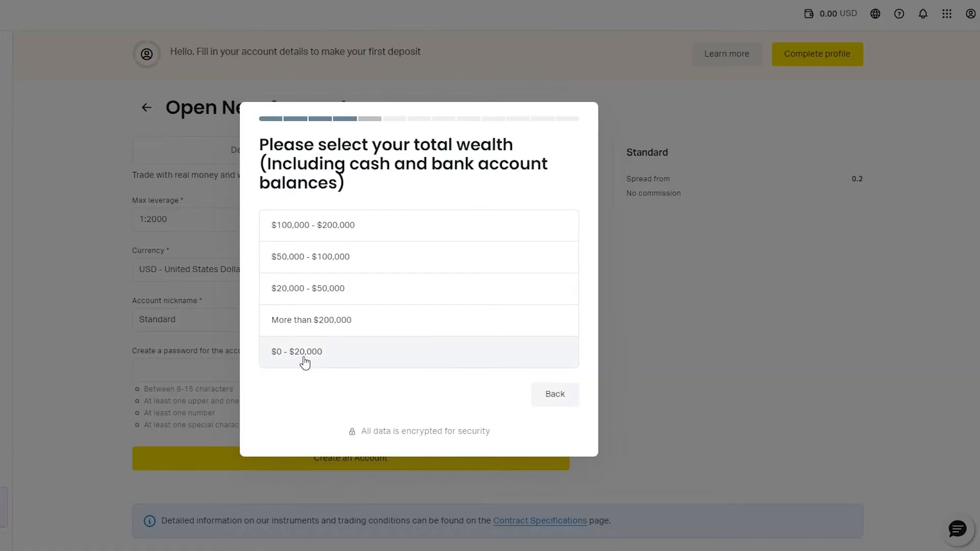
click(305, 351)
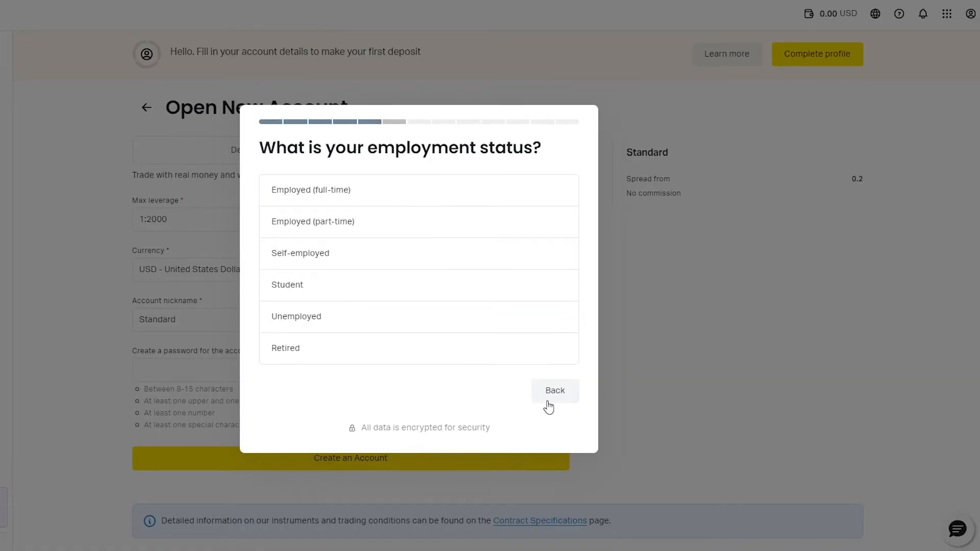
mouse_move(312, 225)
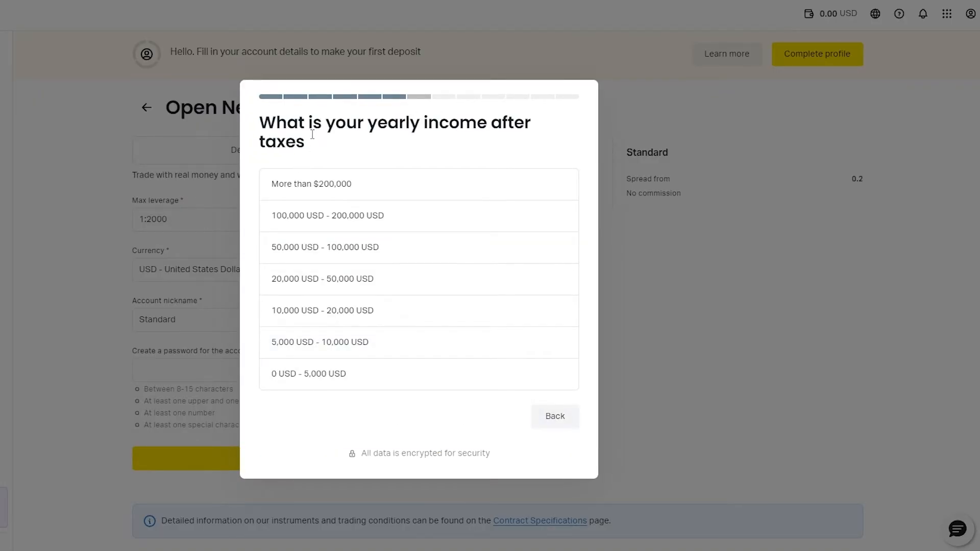
Answer the income question, tick Stocks and Cryptocurrencies, pick YouTube, and submit the survey
drag(312, 123, 304, 141)
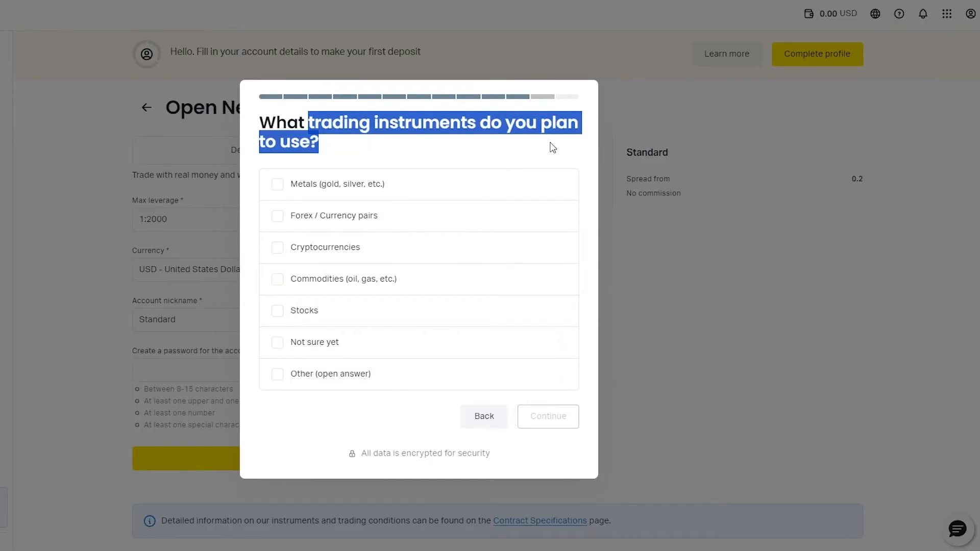
click(277, 311)
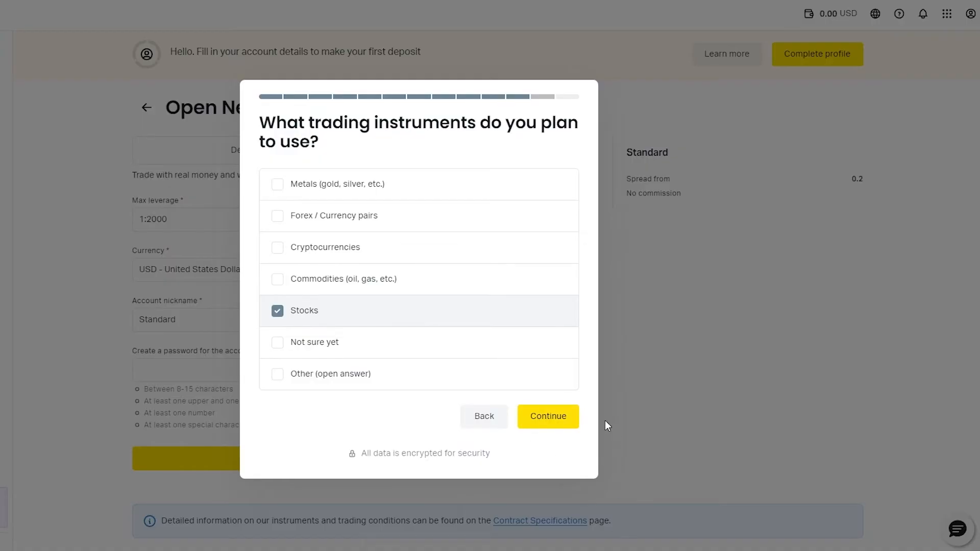
click(277, 247)
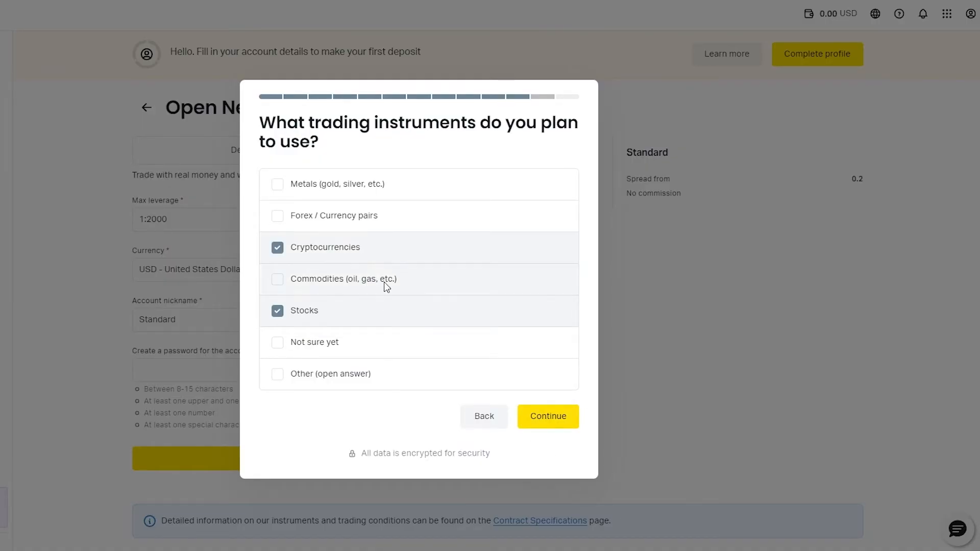
click(546, 416)
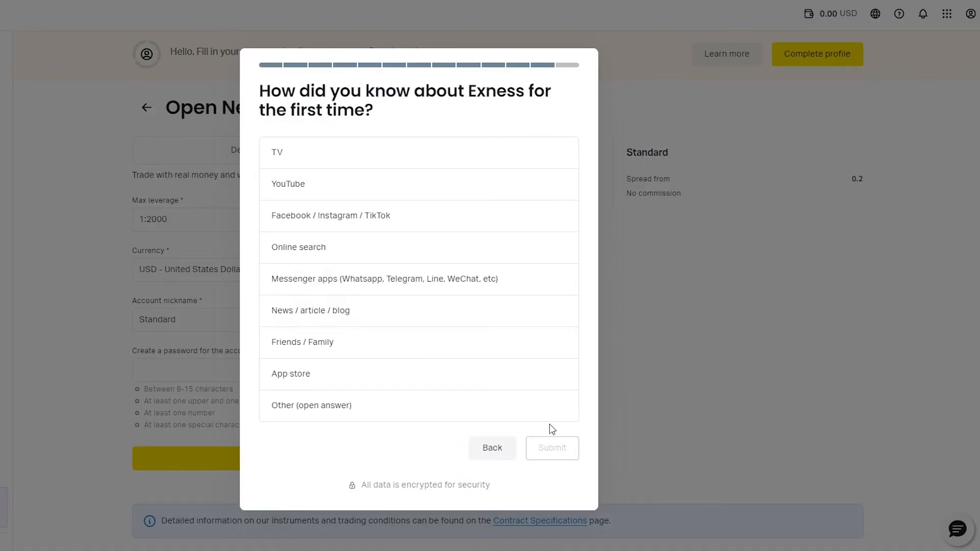
click(418, 184)
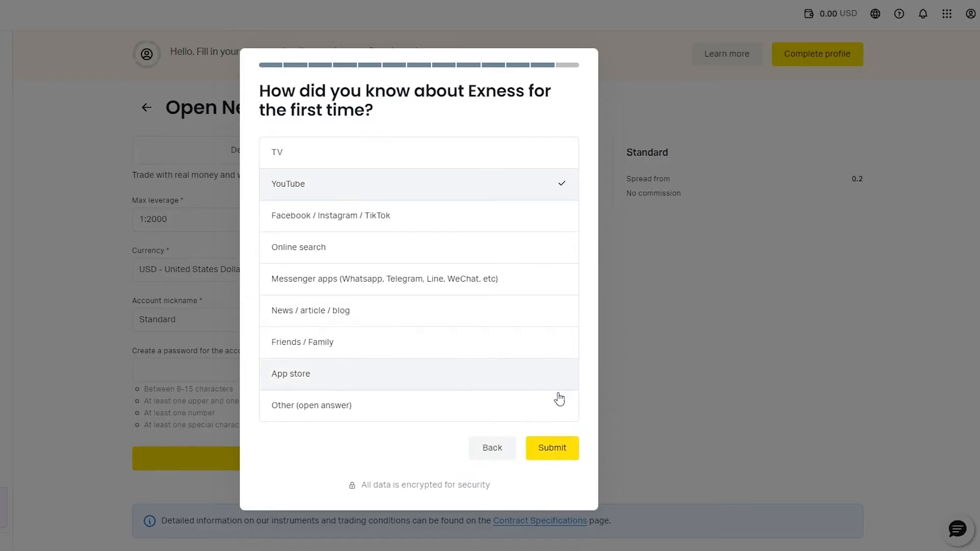
click(552, 447)
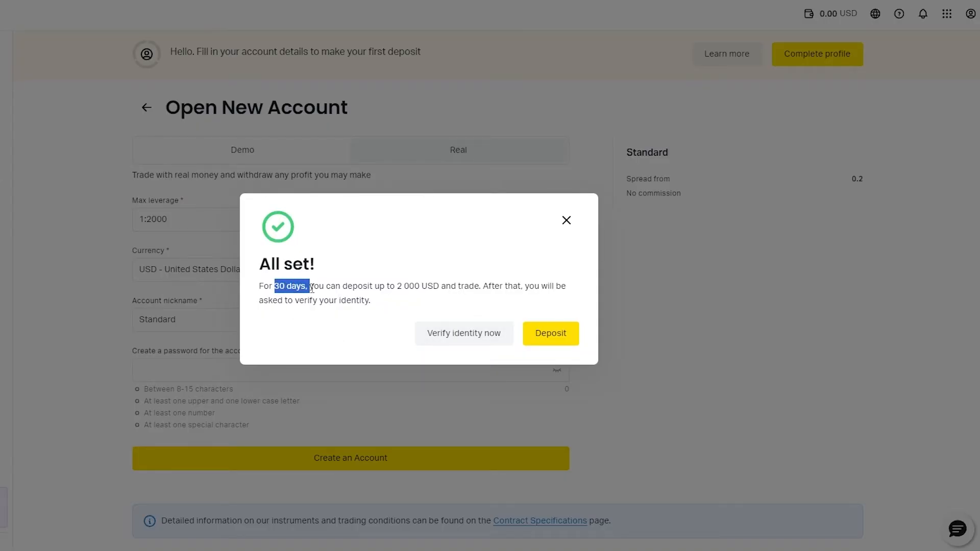
Read the 2,000 USD, 30-day deposit limit notice, then choose Verify identity now
drag(308, 286, 370, 301)
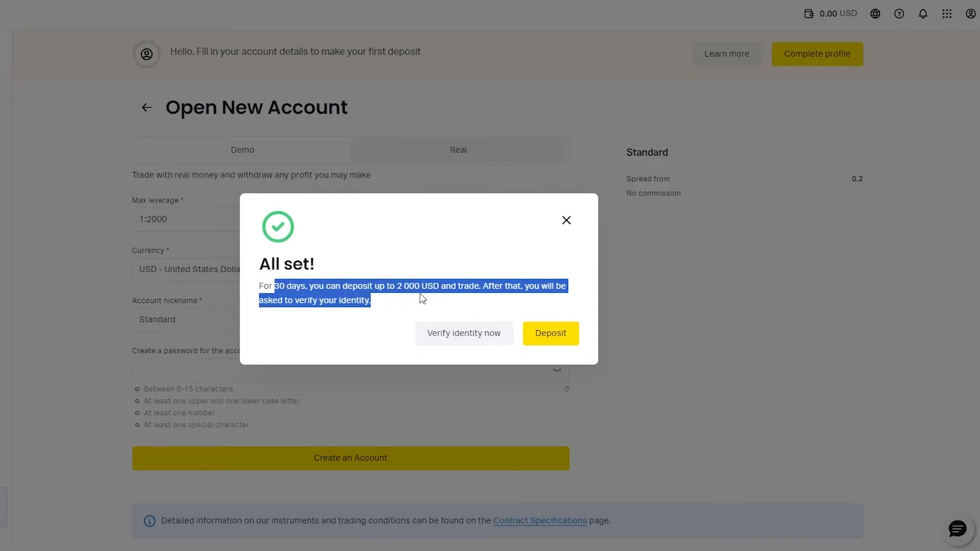
mouse_move(474, 303)
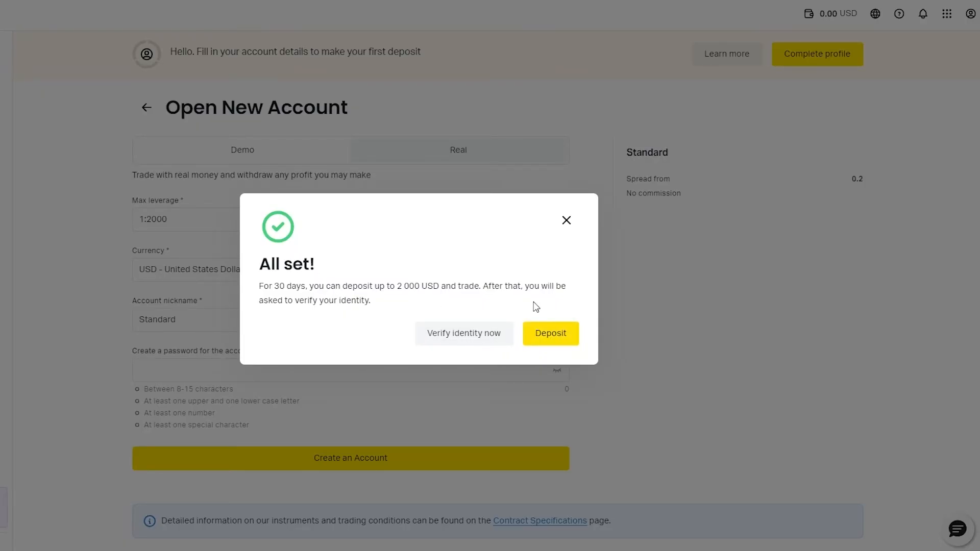
click(464, 332)
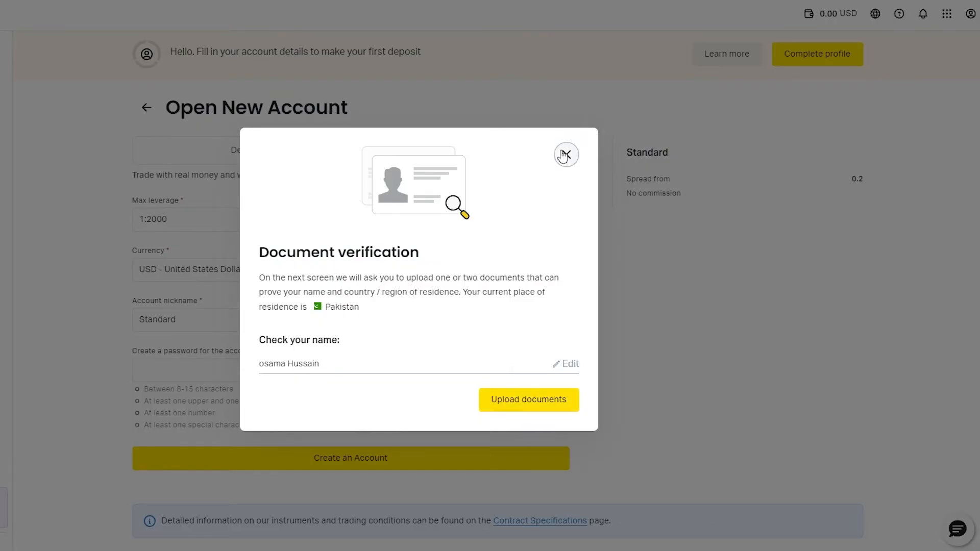
Close the document verification and profile prompts, returning to My accounts with the Real MT5 Standard account
click(565, 154)
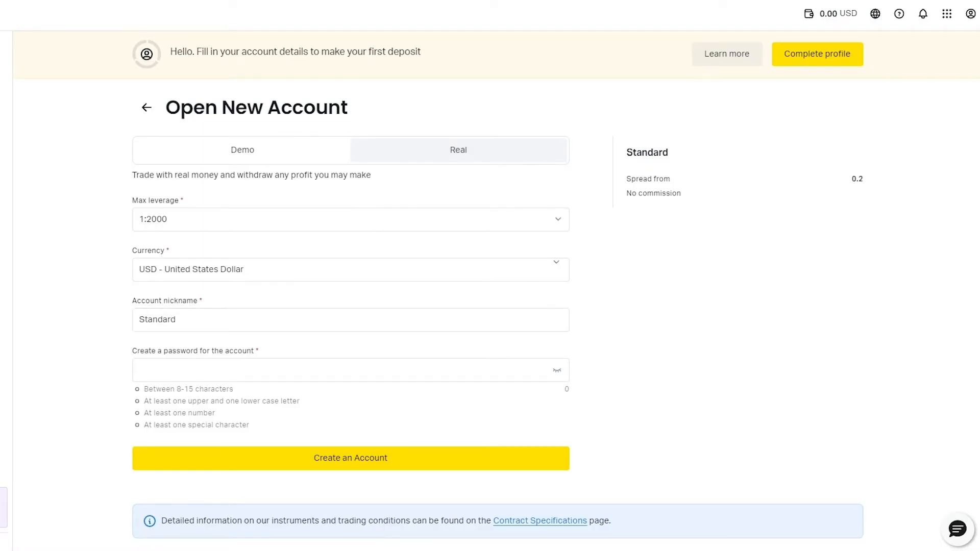
click(350, 457)
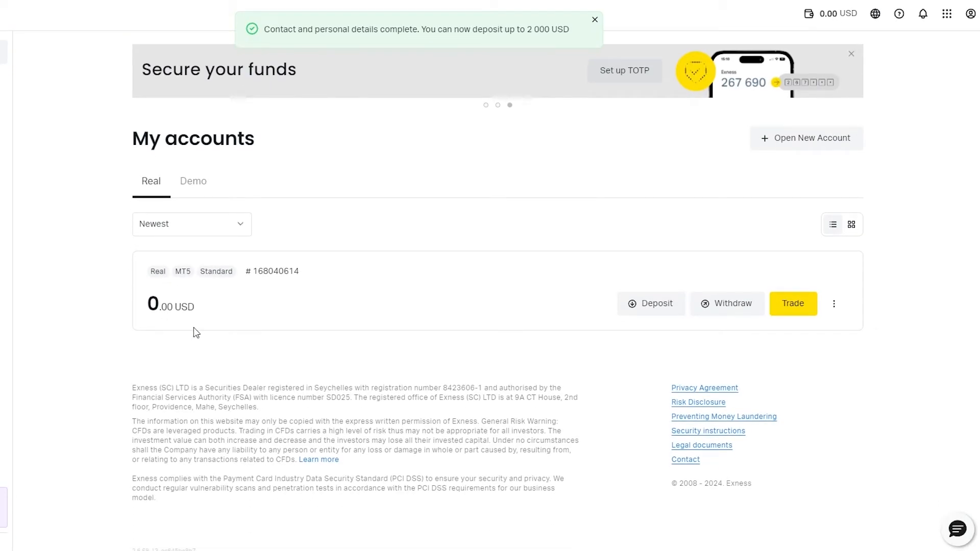
click(593, 19)
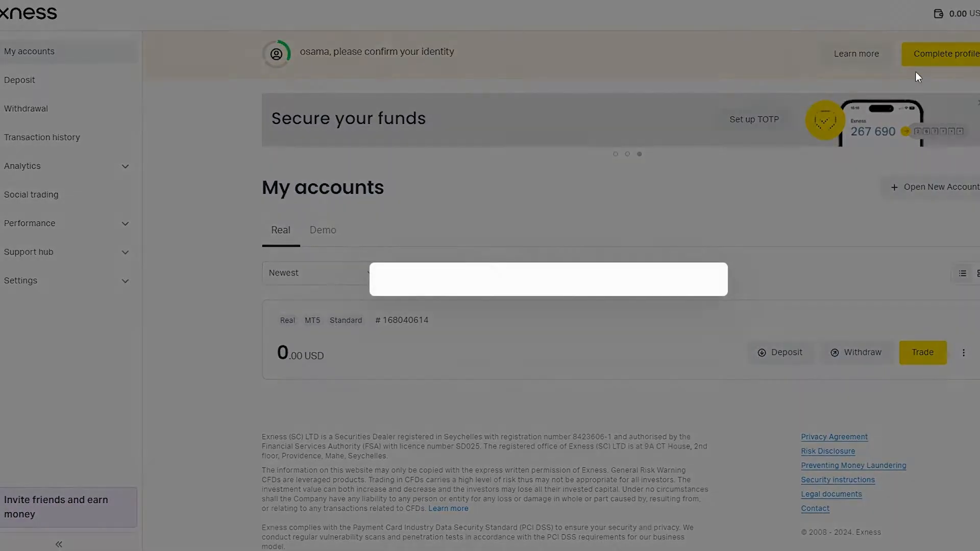
click(956, 53)
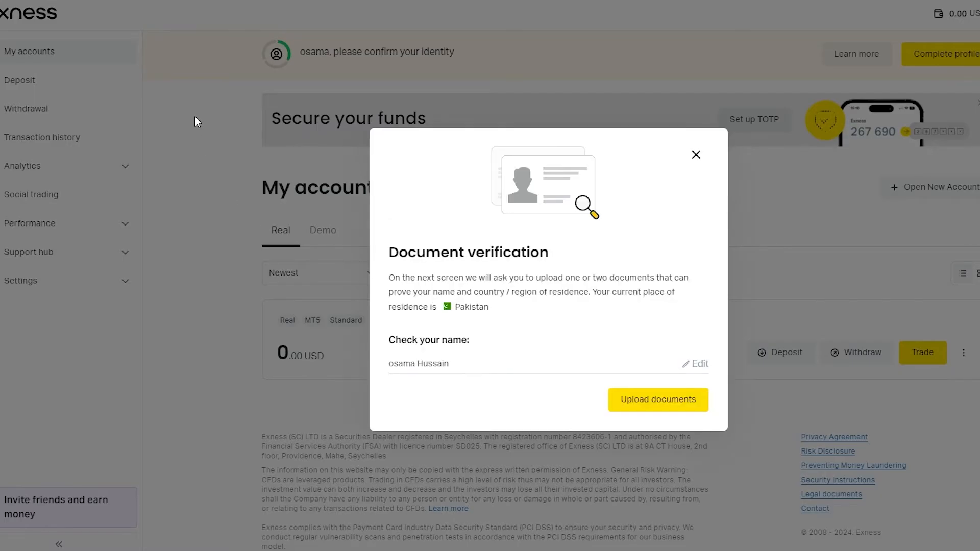
click(696, 154)
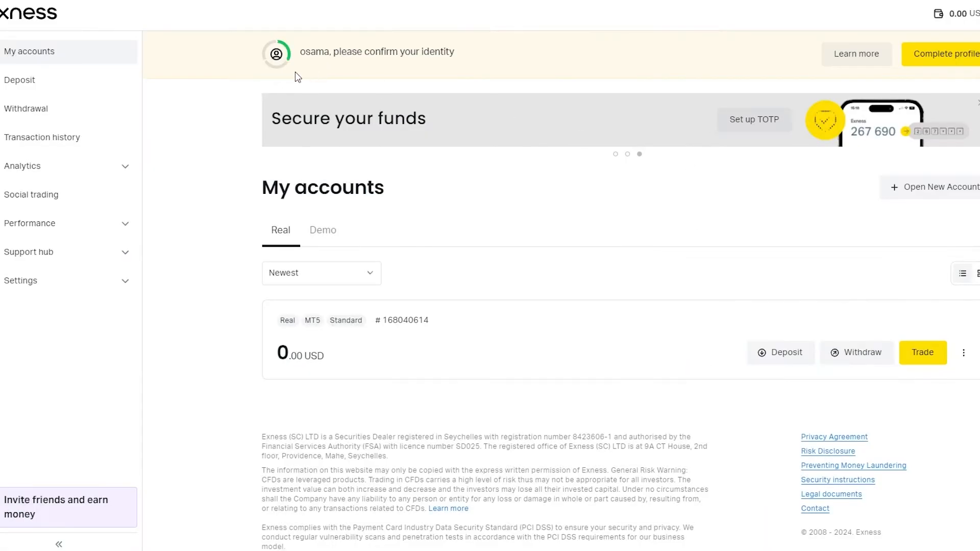
mouse_move(201, 165)
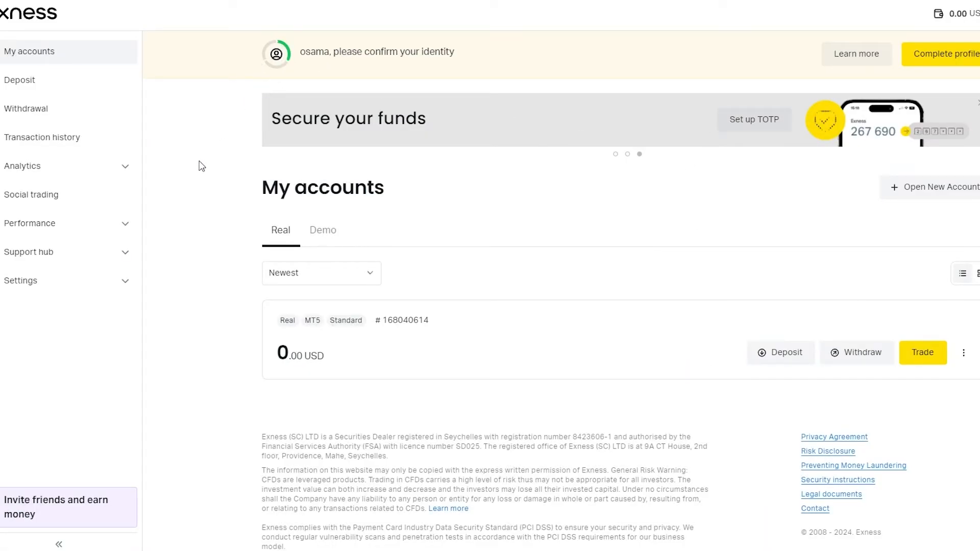
Browse the deposit payment methods page, scrolling through the options
click(19, 79)
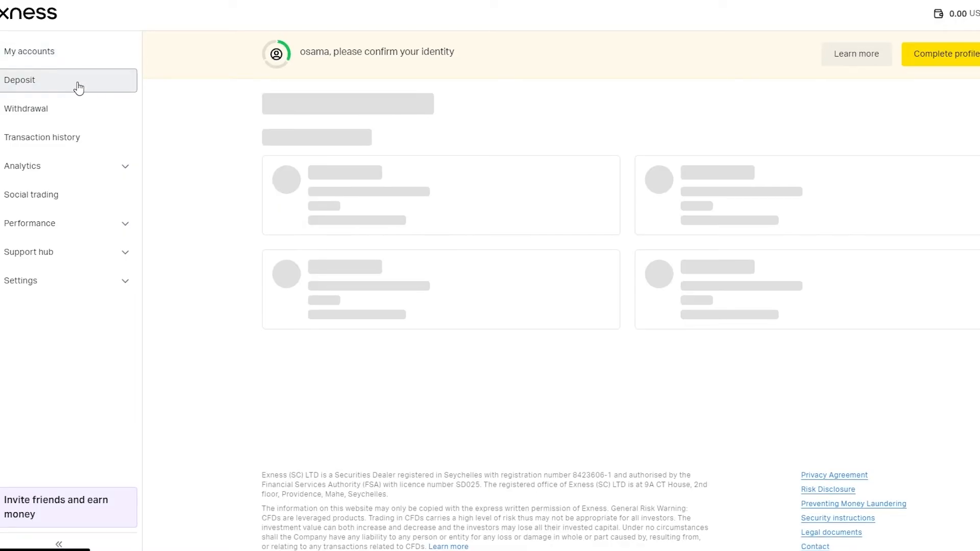
click(19, 80)
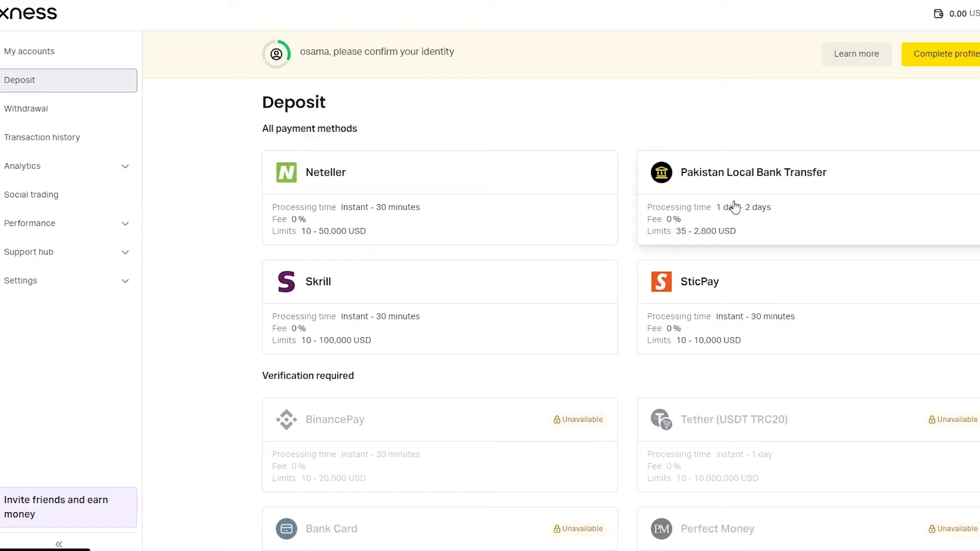
scroll(down, 3)
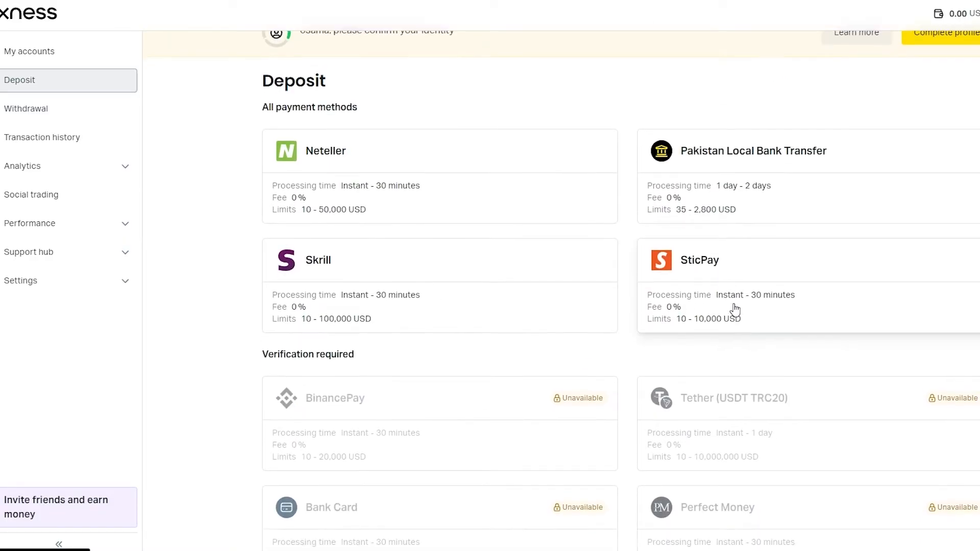
scroll(down, 3)
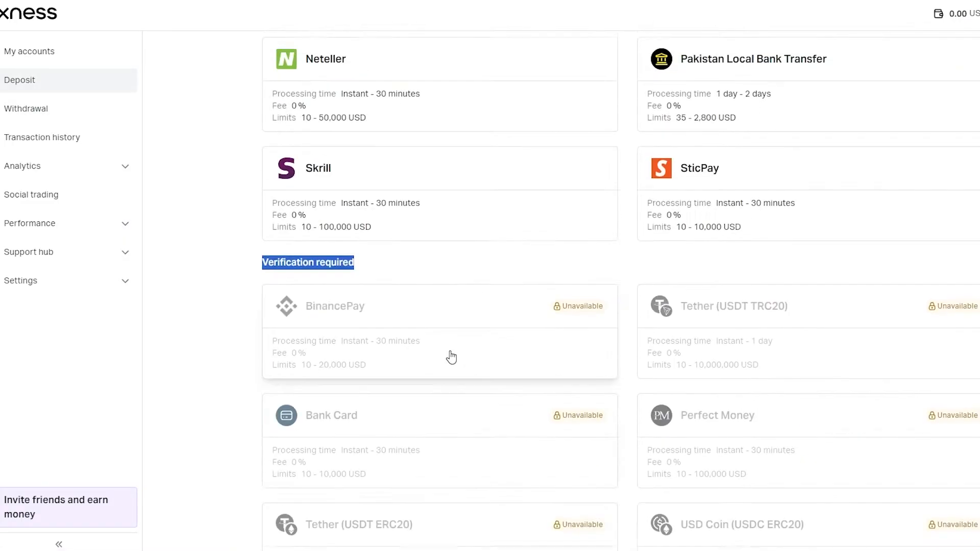
View withdrawal methods, transaction history and Social Trading, then return to My accounts
click(25, 109)
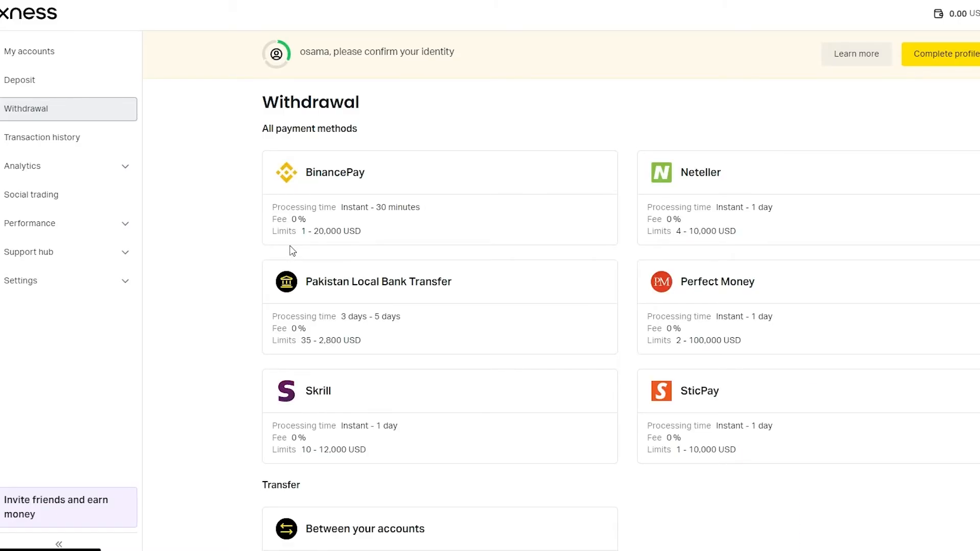
click(42, 137)
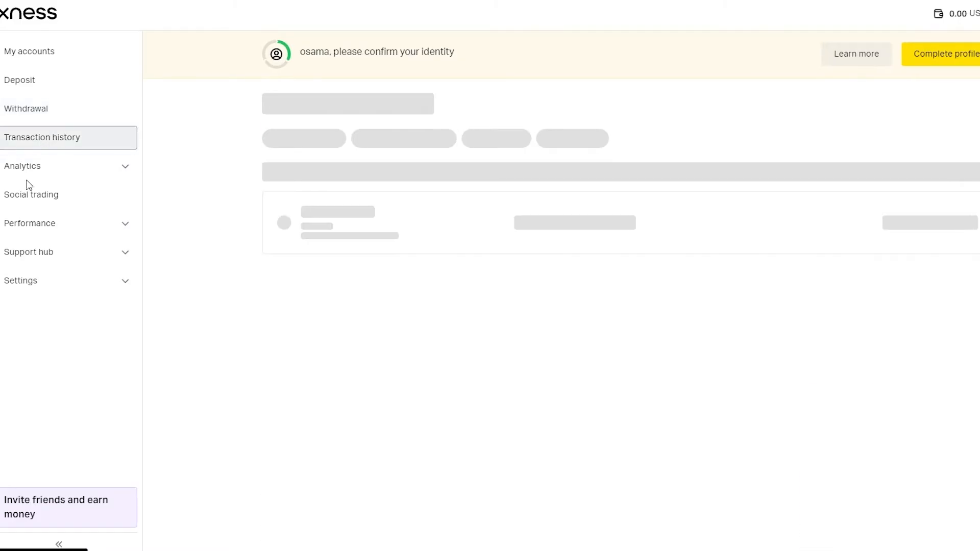
click(22, 166)
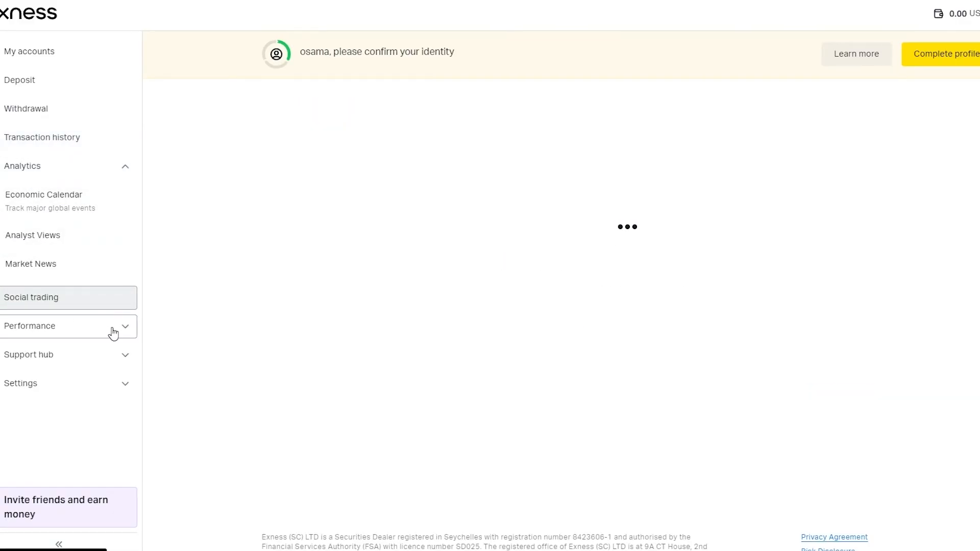
click(31, 297)
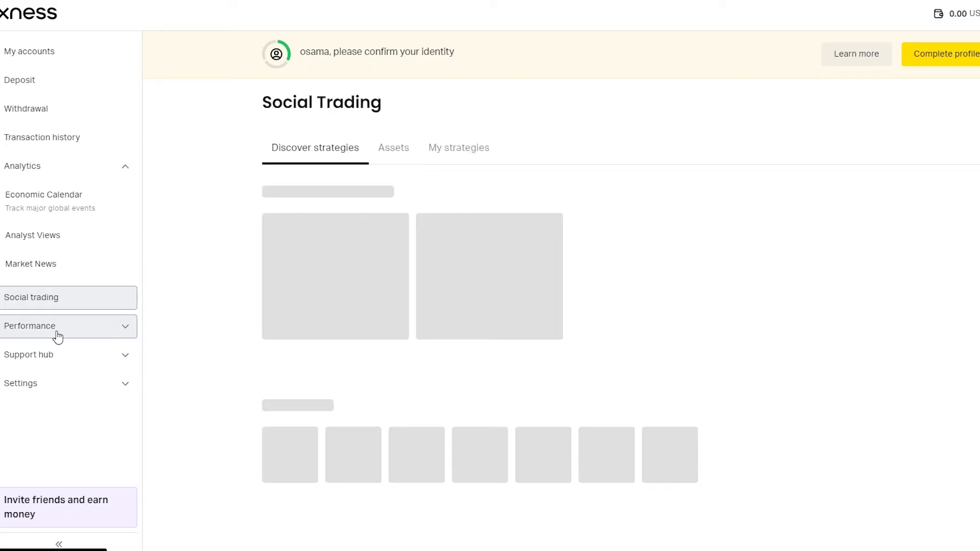
click(28, 51)
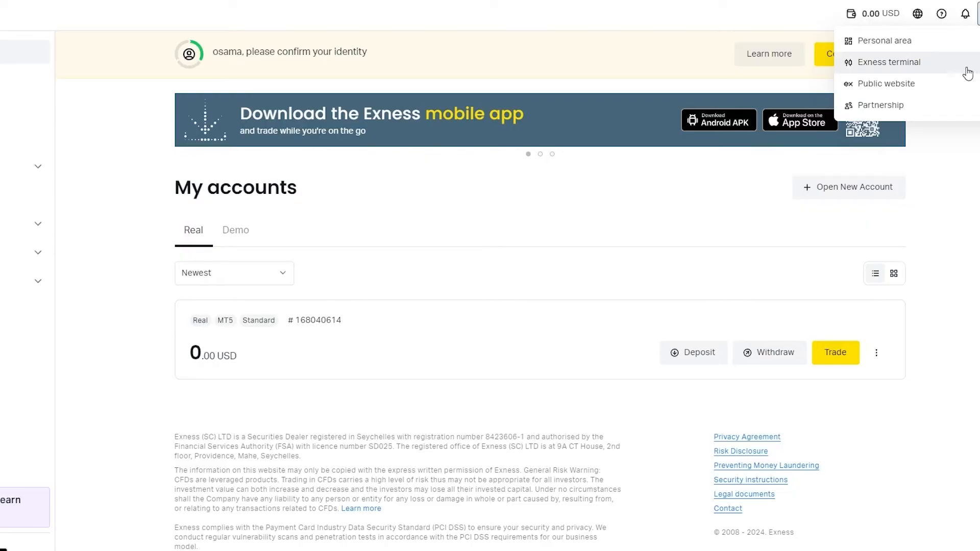
In the web terminal, sell BTC with volume set as 5353.89 USD (0.09 lots)
click(886, 61)
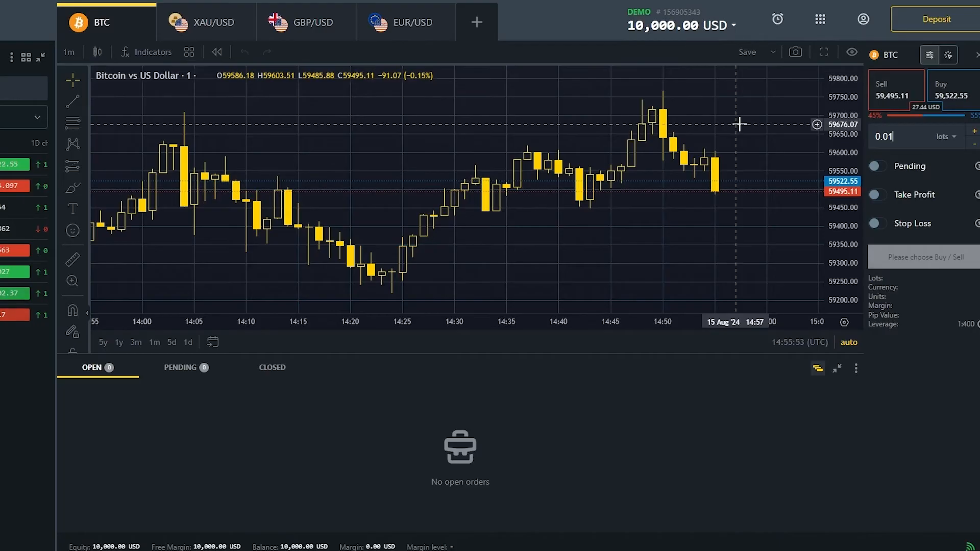
click(895, 89)
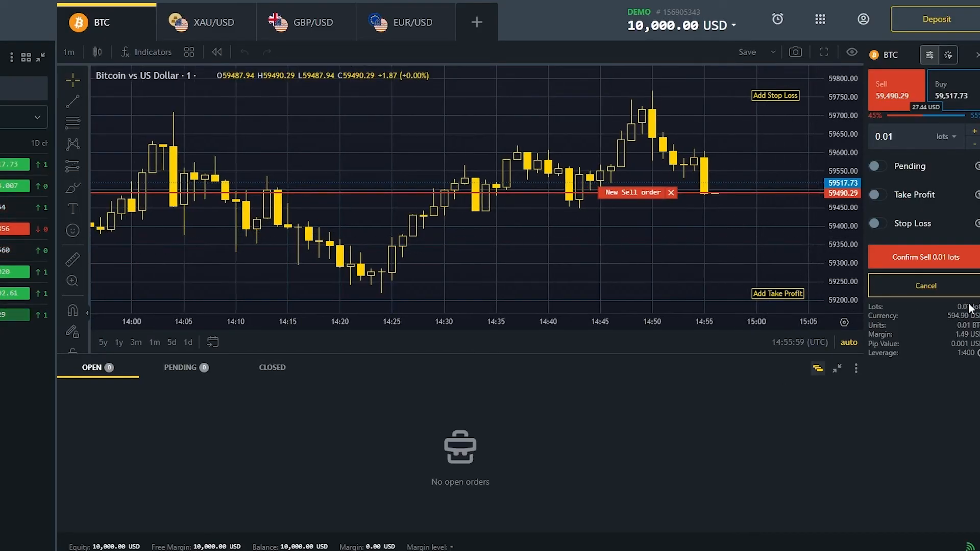
click(894, 136)
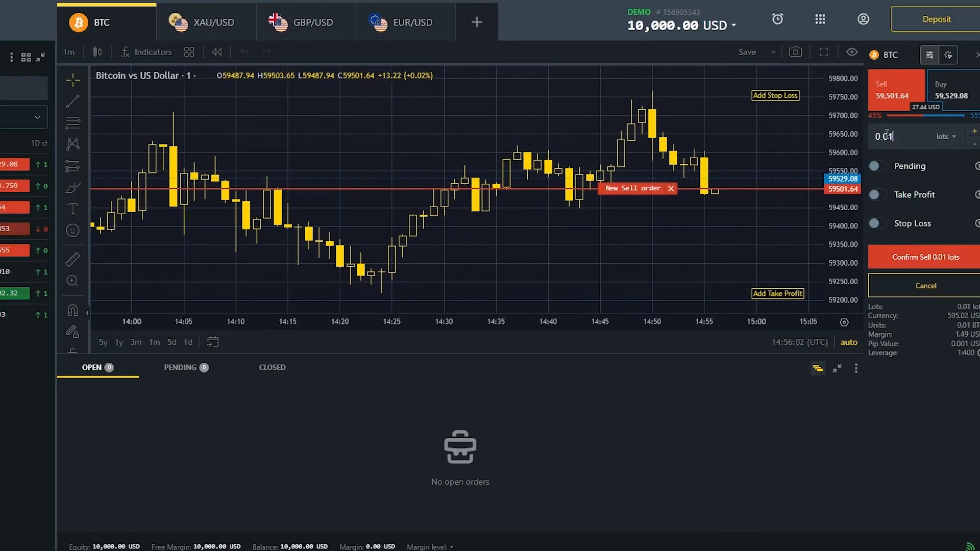
click(946, 137)
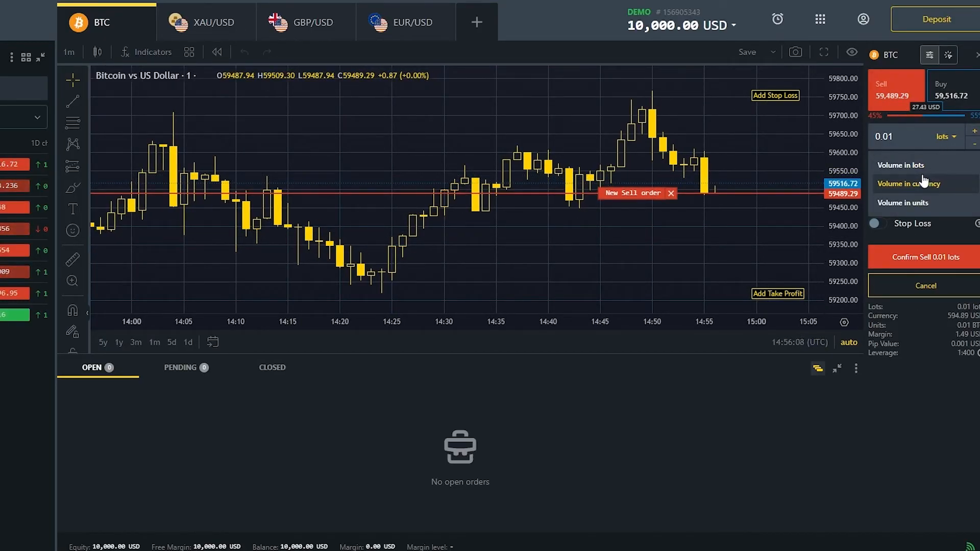
click(912, 183)
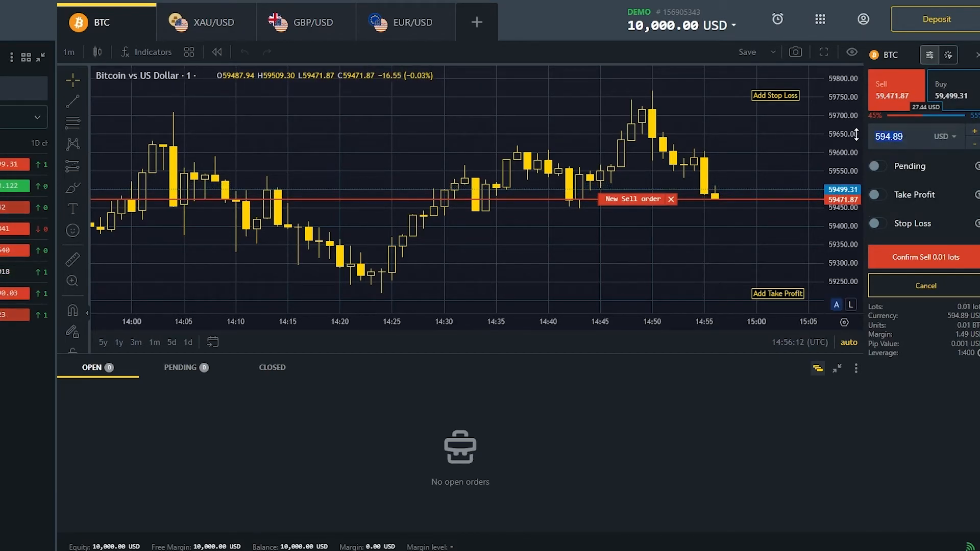
click(974, 129)
text(5353.89)
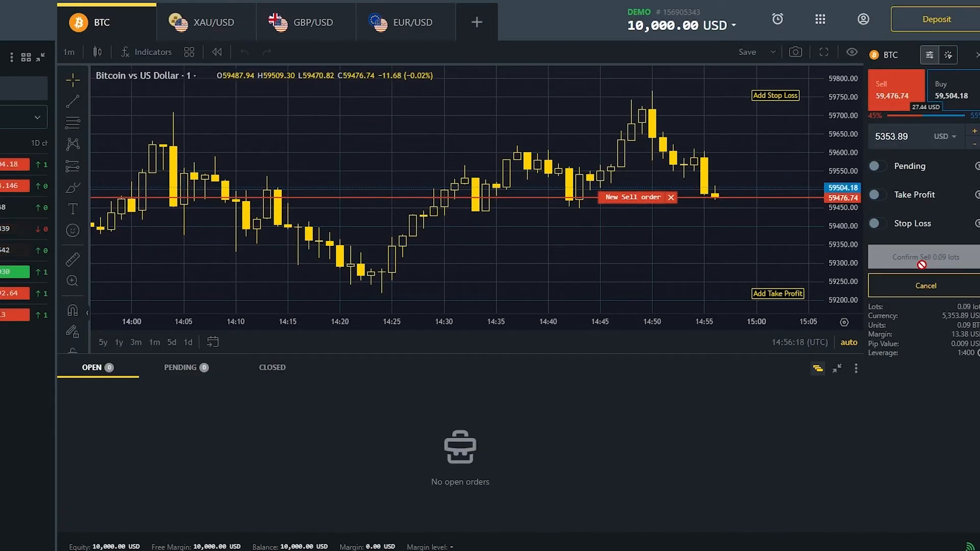
click(919, 257)
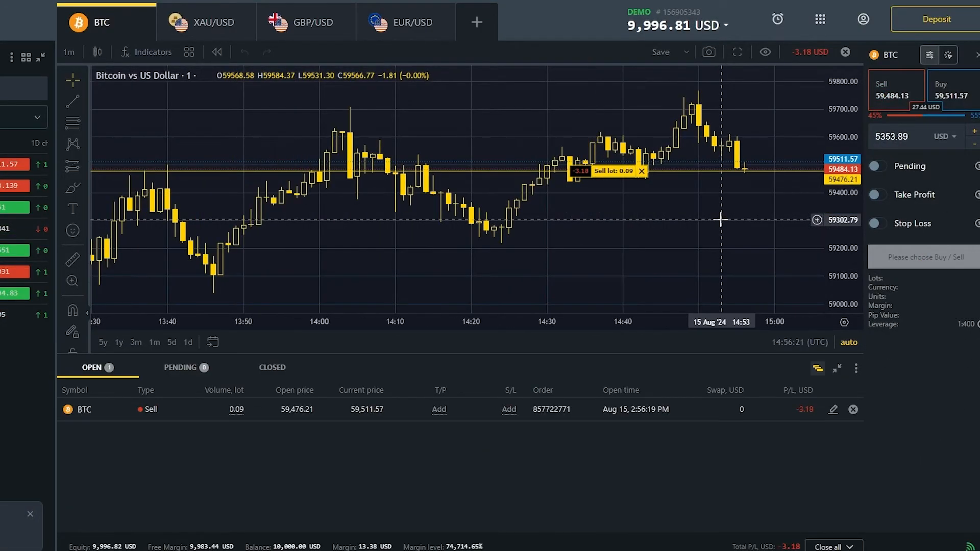
right_click(721, 220)
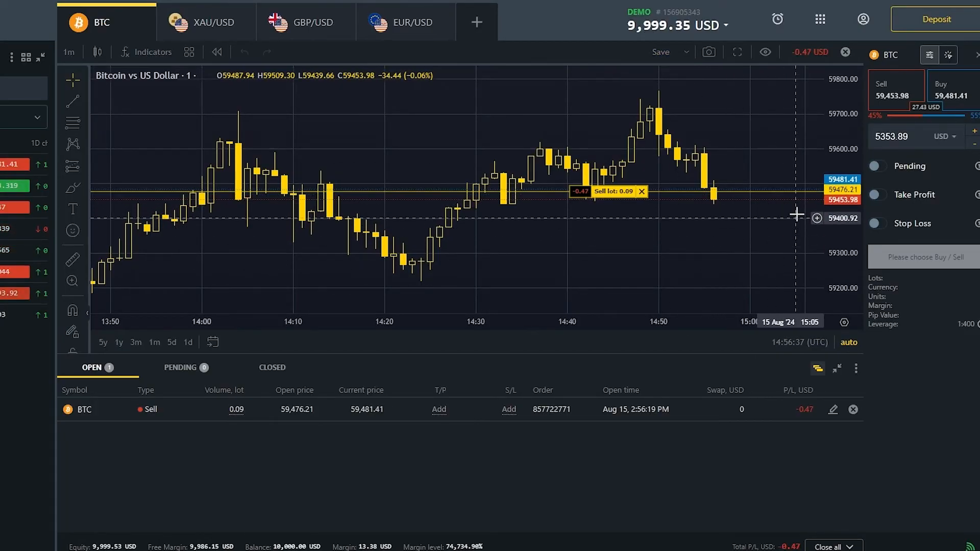
mouse_move(763, 203)
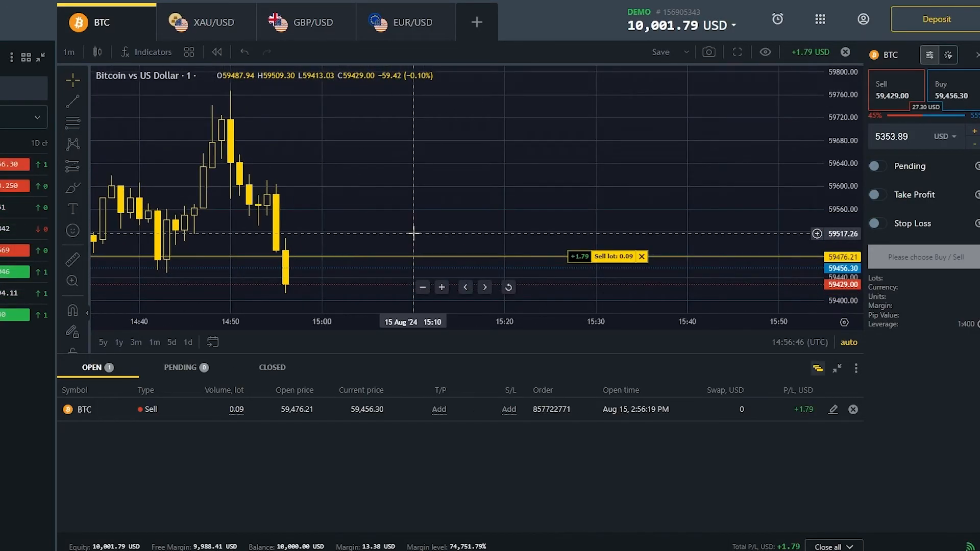
mouse_move(306, 279)
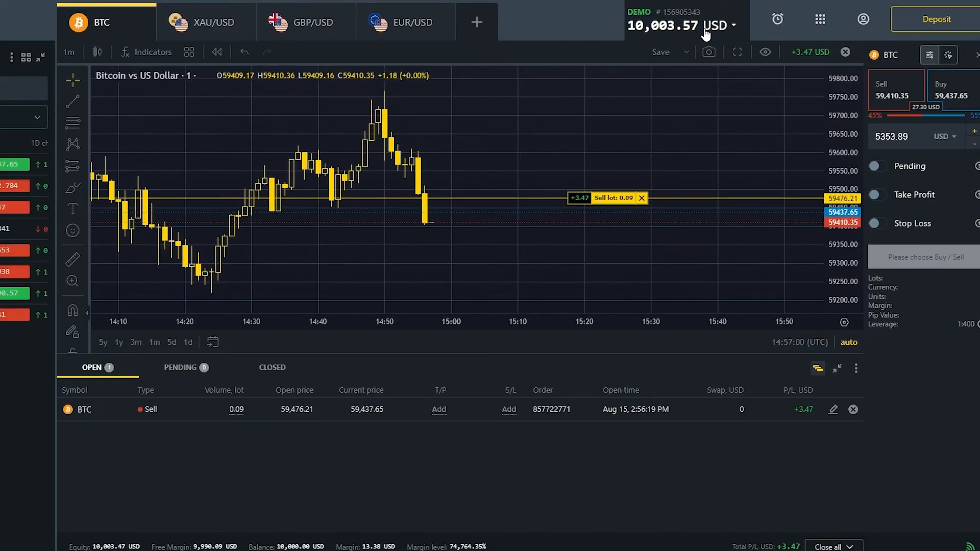
Switch through the XAU/USD, GBP/USD and EUR/USD charts, then type '1h'
click(206, 22)
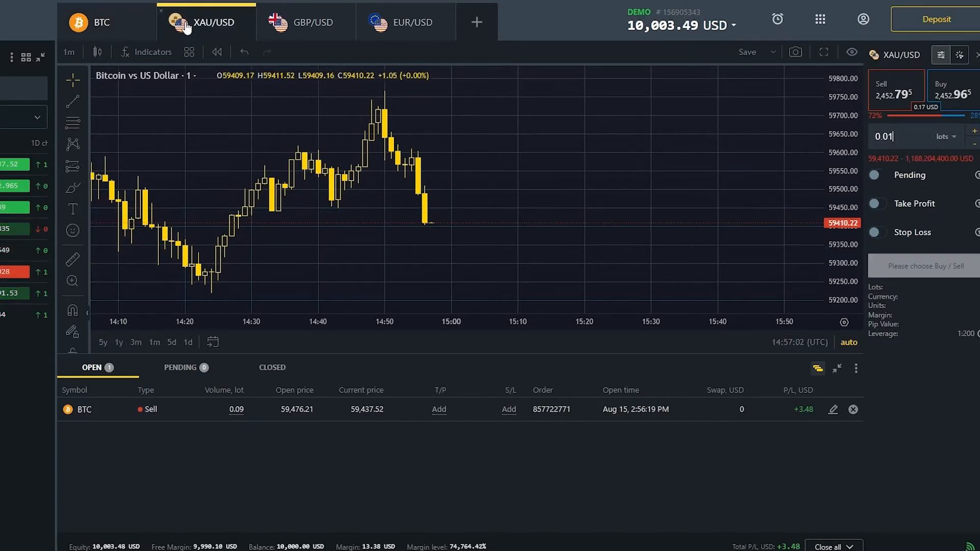
click(305, 22)
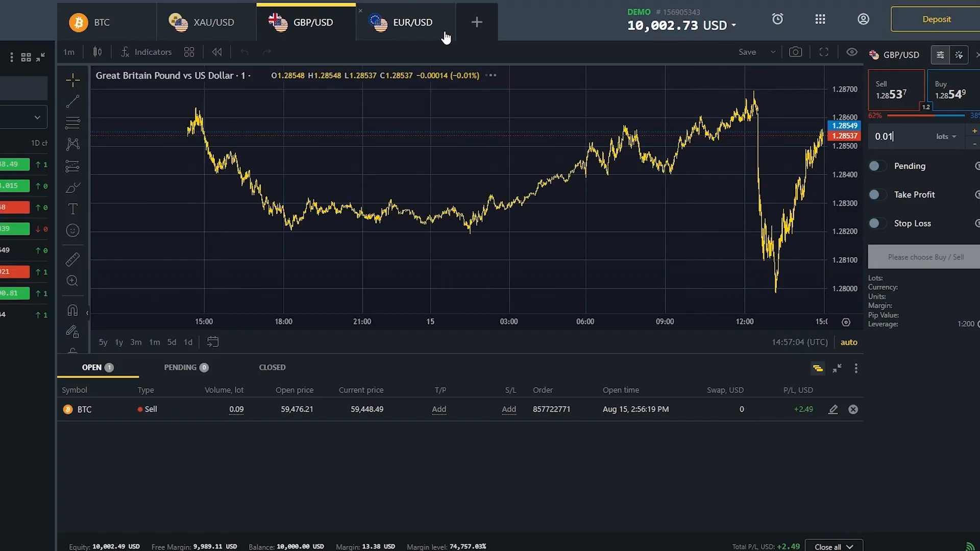
click(406, 22)
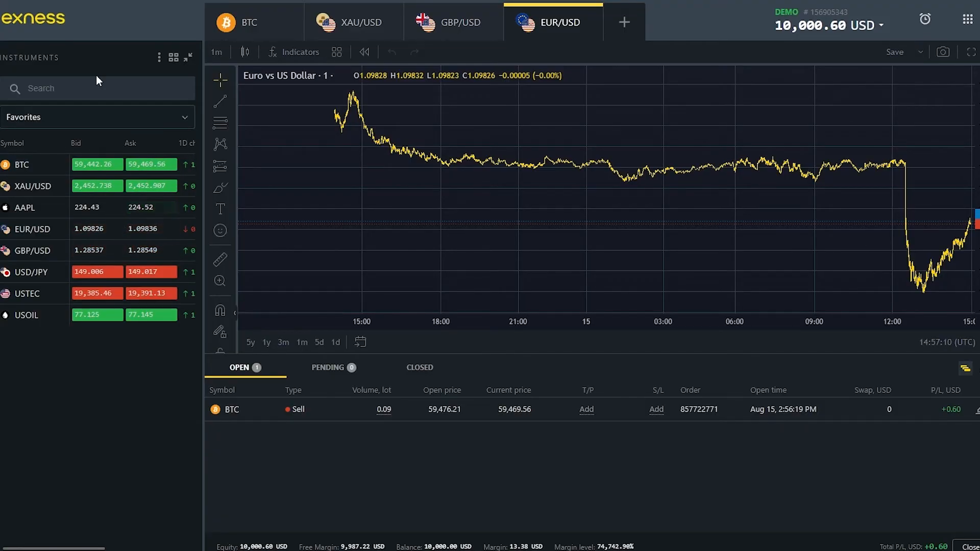
text(1)
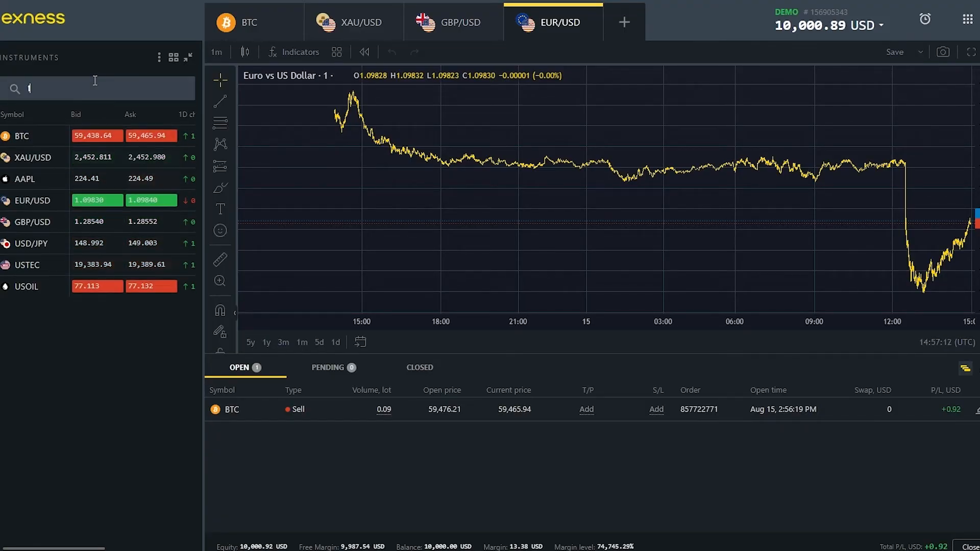
text(h)
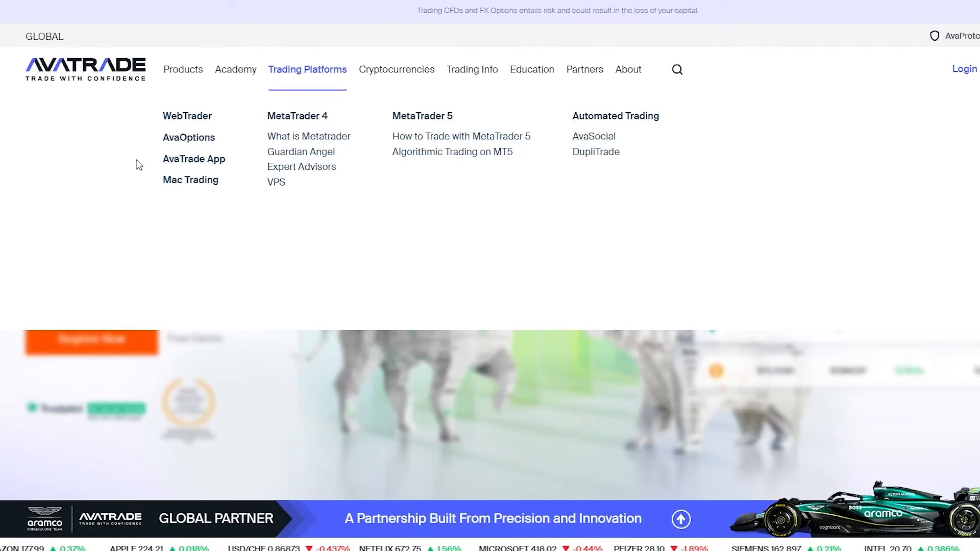
mouse_move(859, 272)
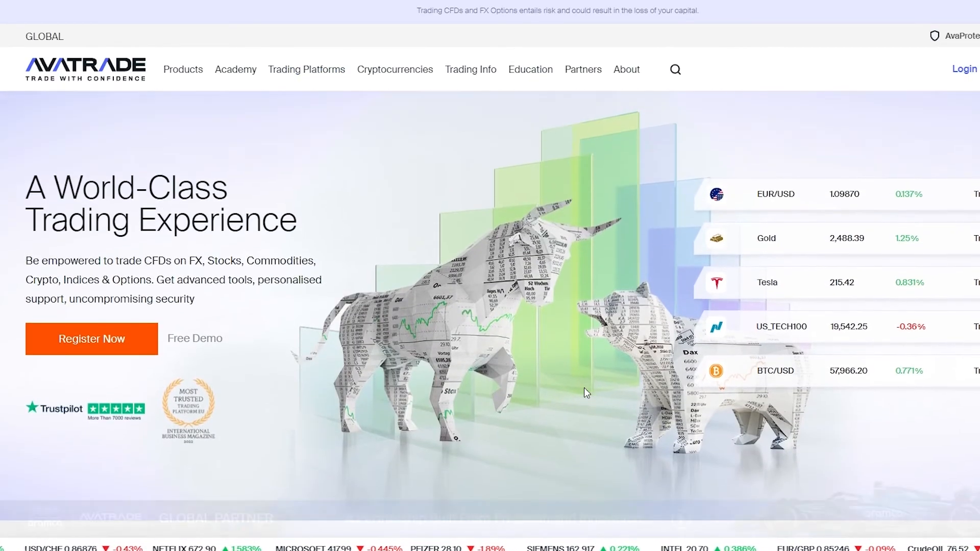
Scroll down the AvaTrade homepage to look over its trading platforms
scroll(down, 3)
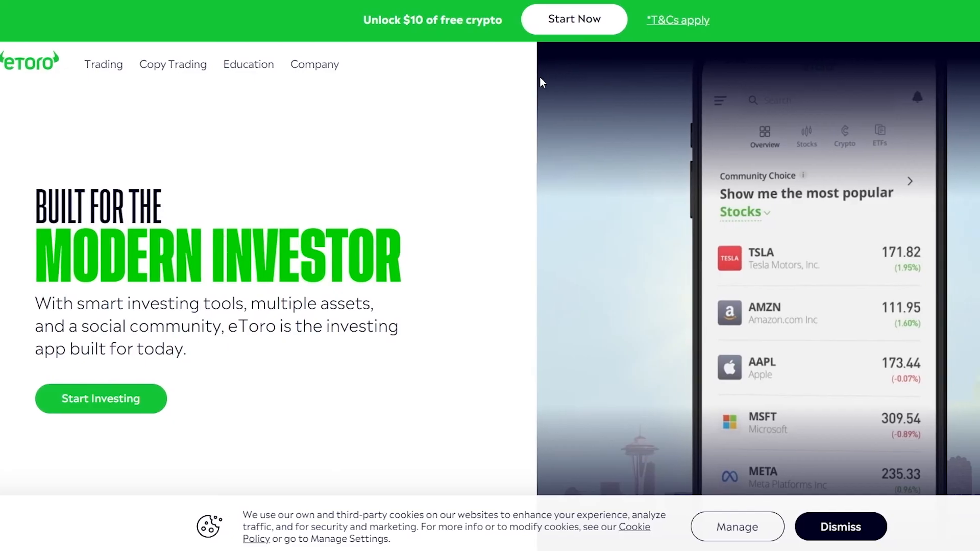
Scroll down the eToro homepage
scroll(down, 3)
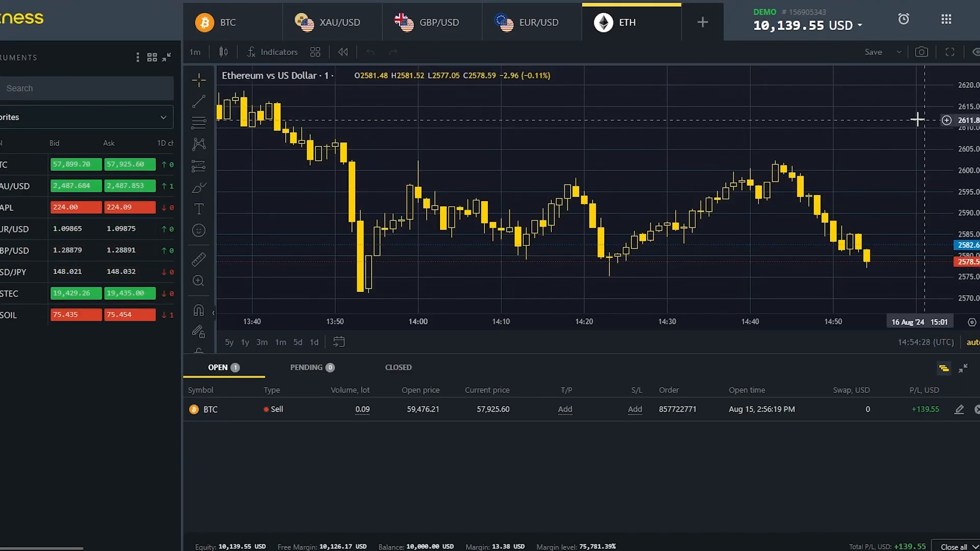
mouse_move(75, 185)
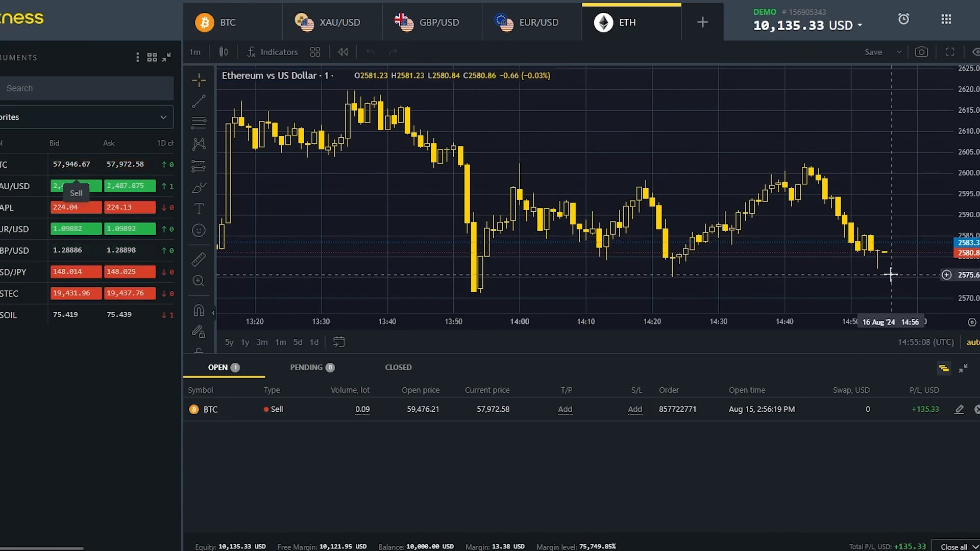
mouse_move(910, 158)
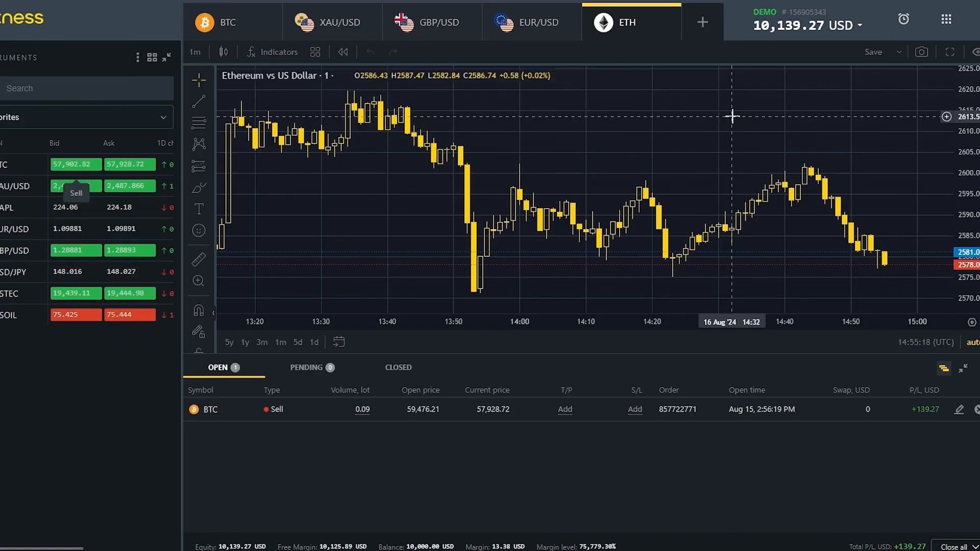
mouse_move(691, 77)
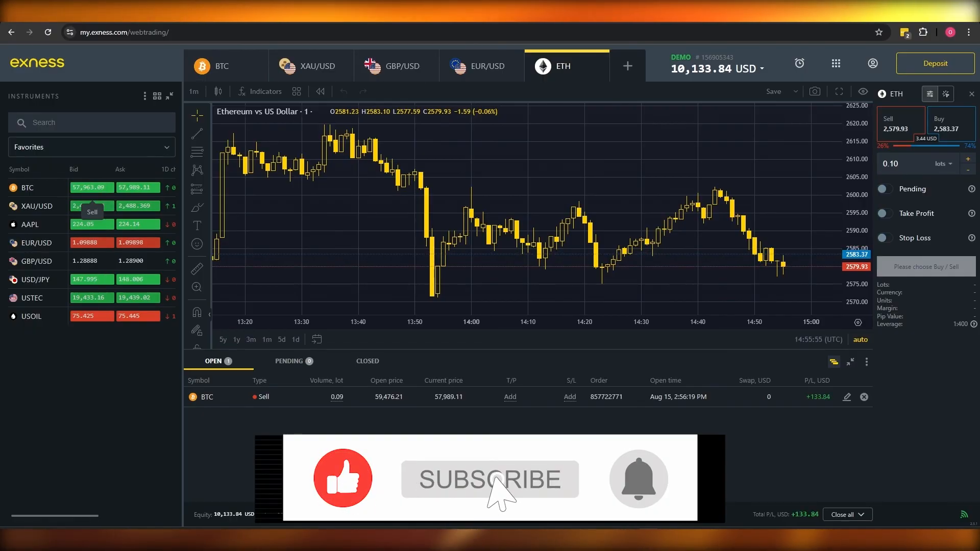
click(489, 479)
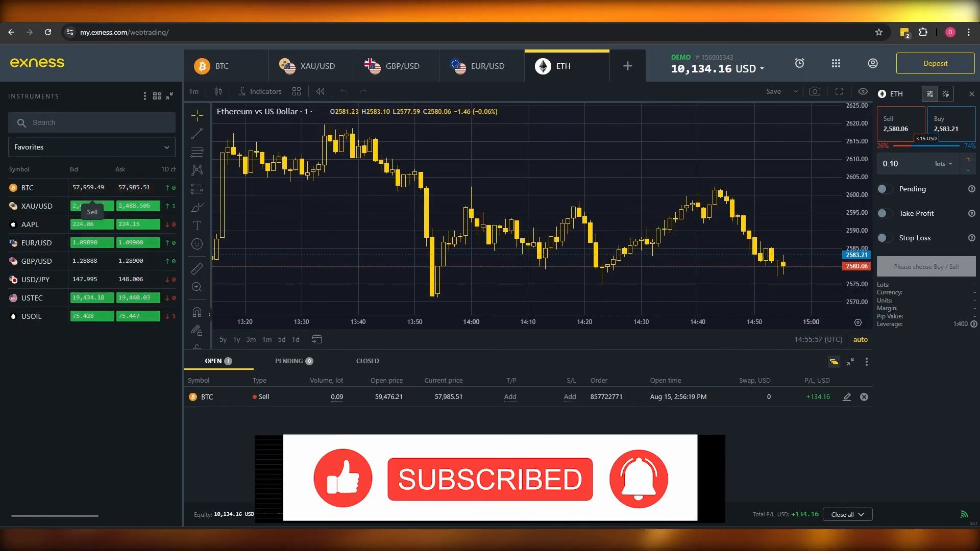